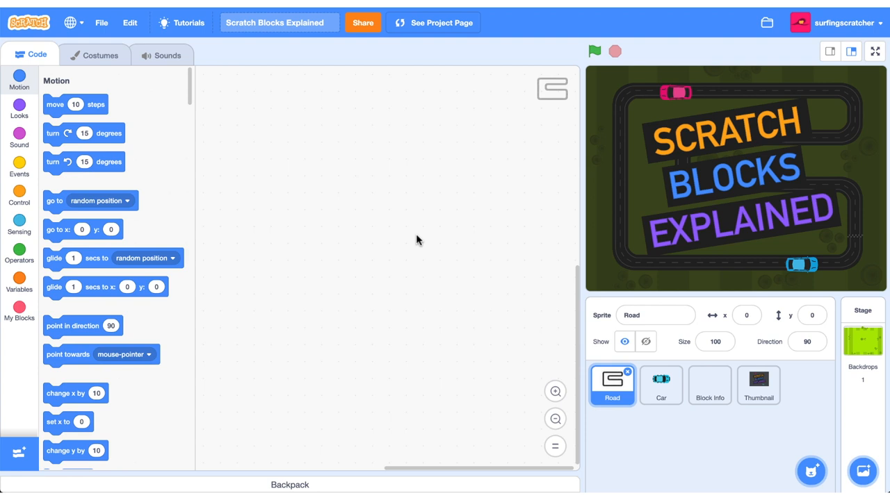
mouse_move(360, 269)
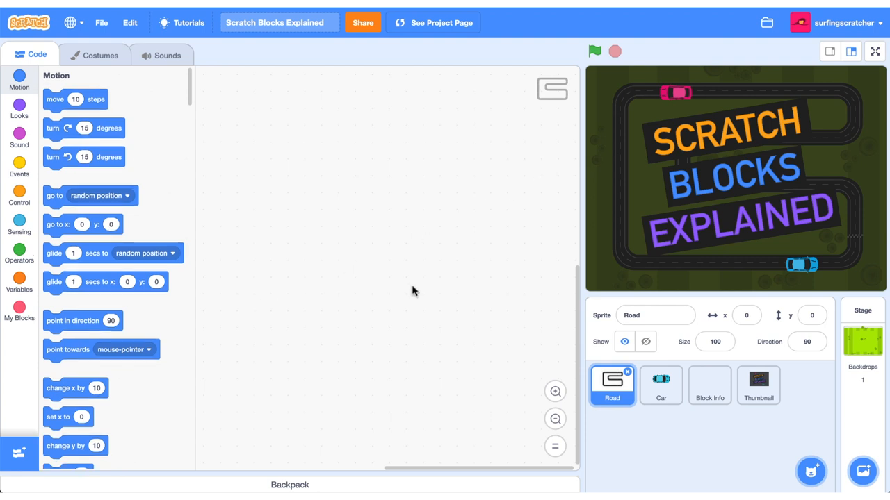
Step: Open the My Blocks category in the Road sprite's block palette
click(19, 313)
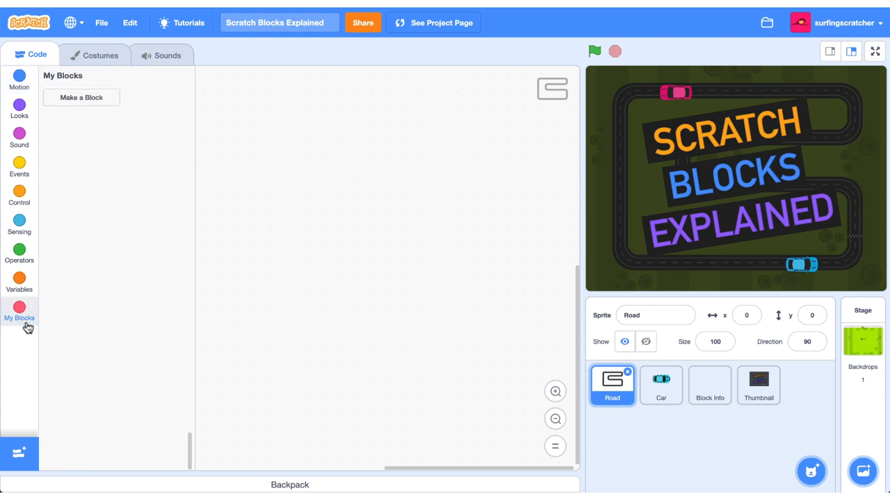
mouse_move(109, 339)
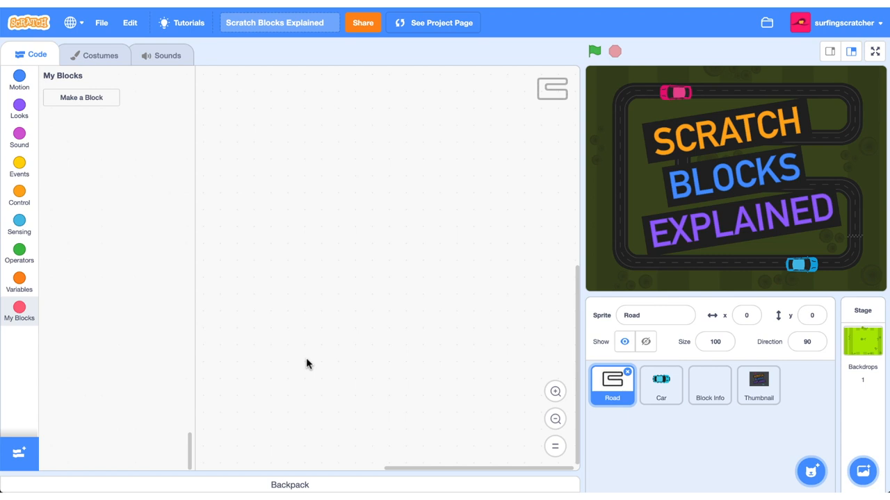
mouse_move(219, 348)
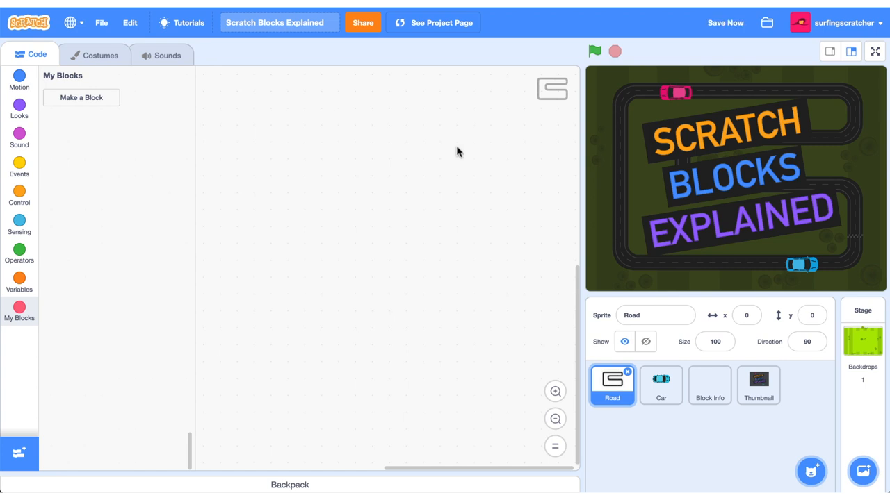
mouse_move(89, 144)
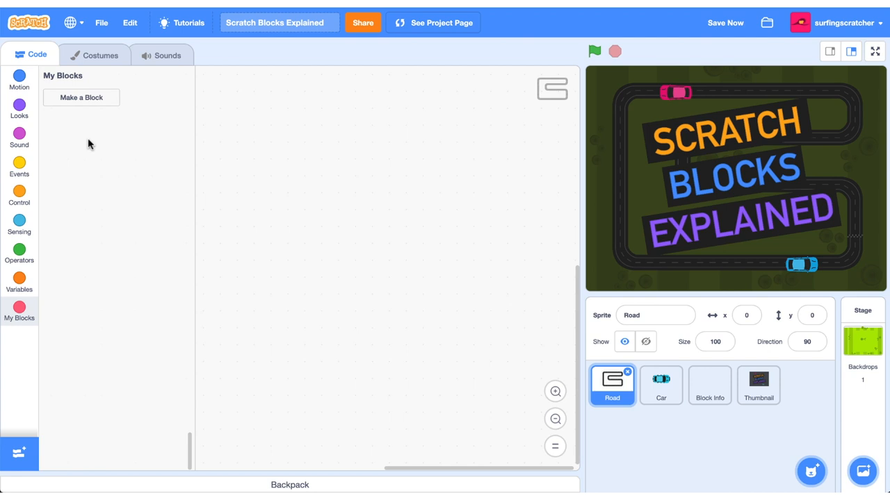
Step: Make a new custom block named 'do something'
click(81, 97)
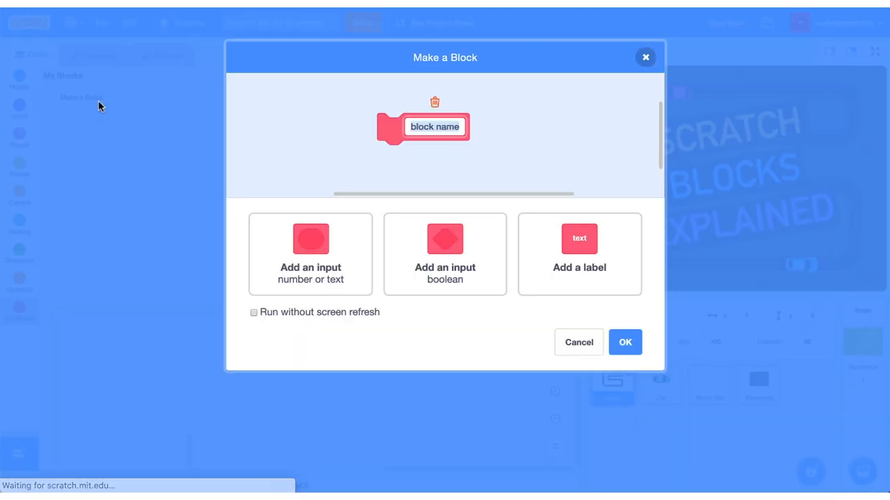
mouse_move(446, 152)
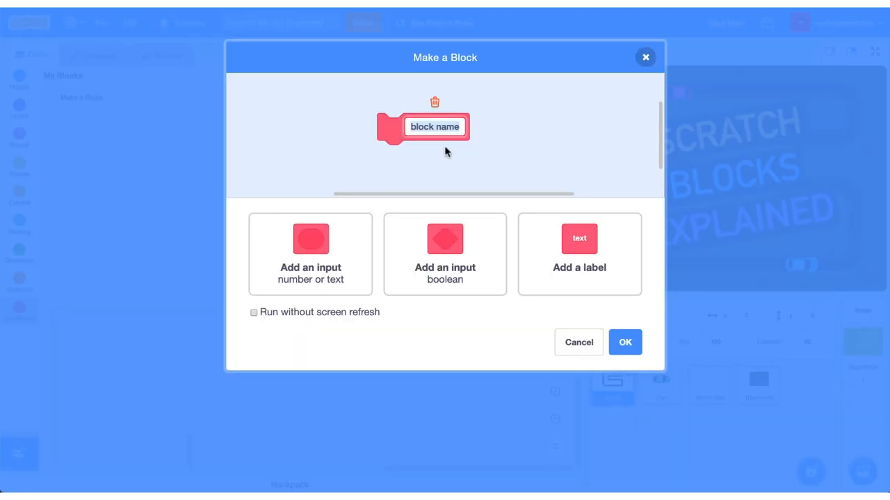
text(verb)
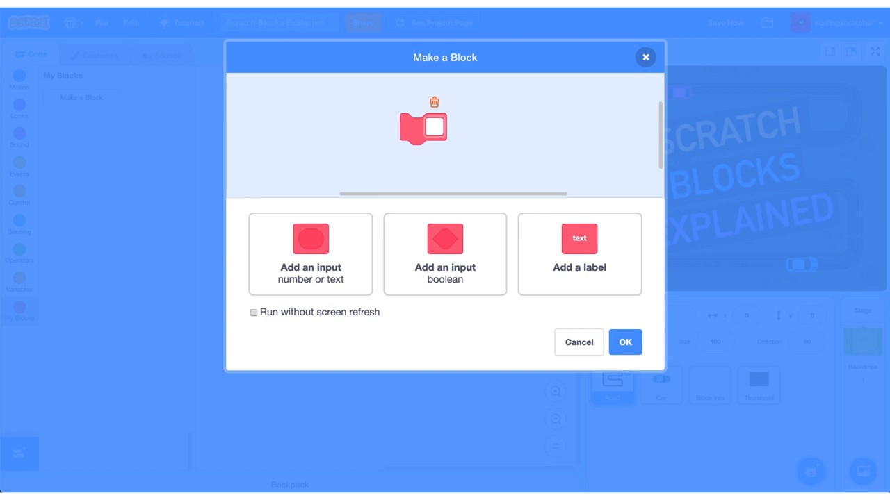
text(do something)
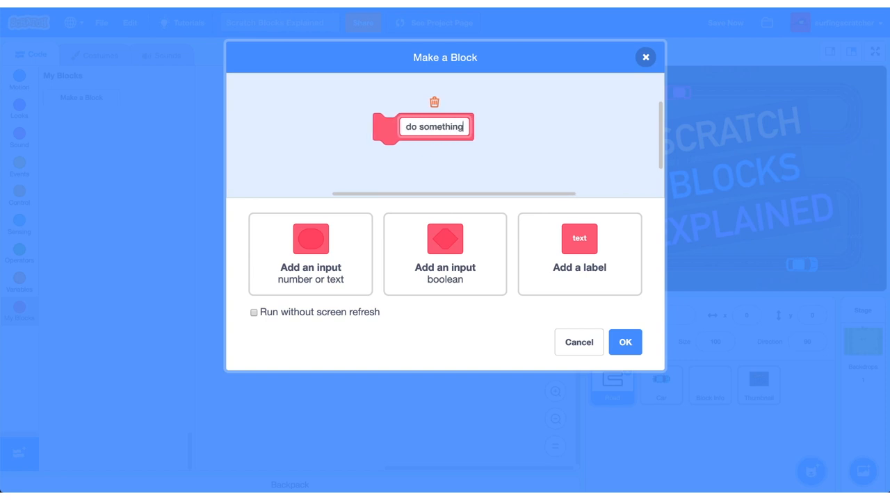
click(624, 341)
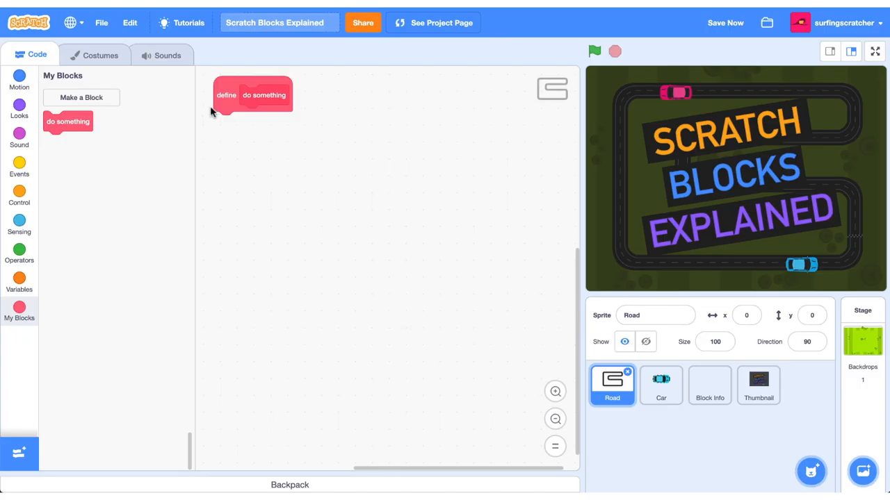
mouse_move(417, 285)
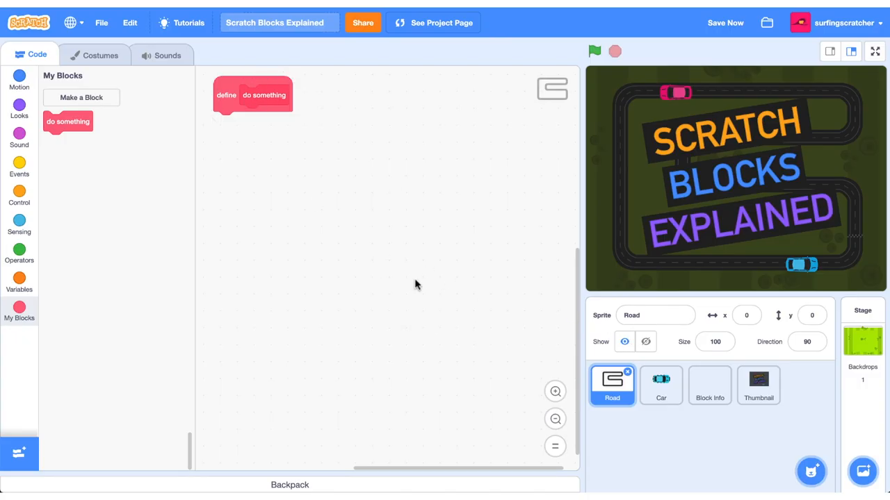
mouse_move(59, 228)
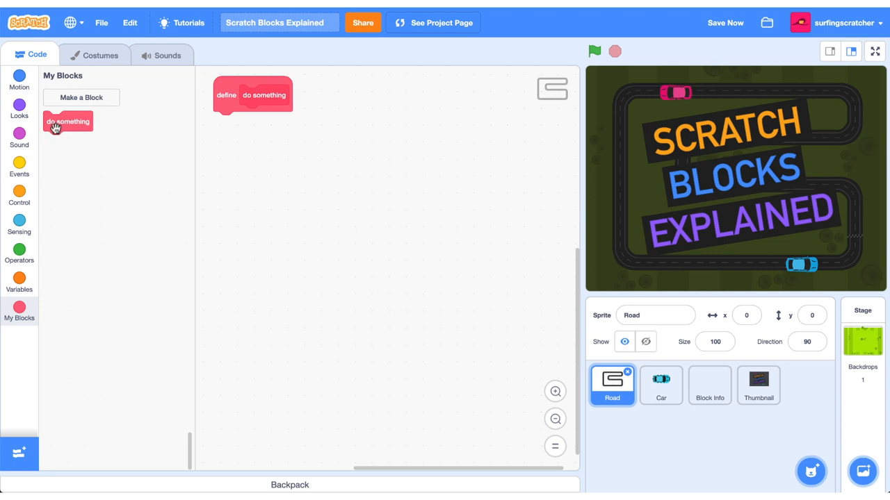
mouse_move(258, 96)
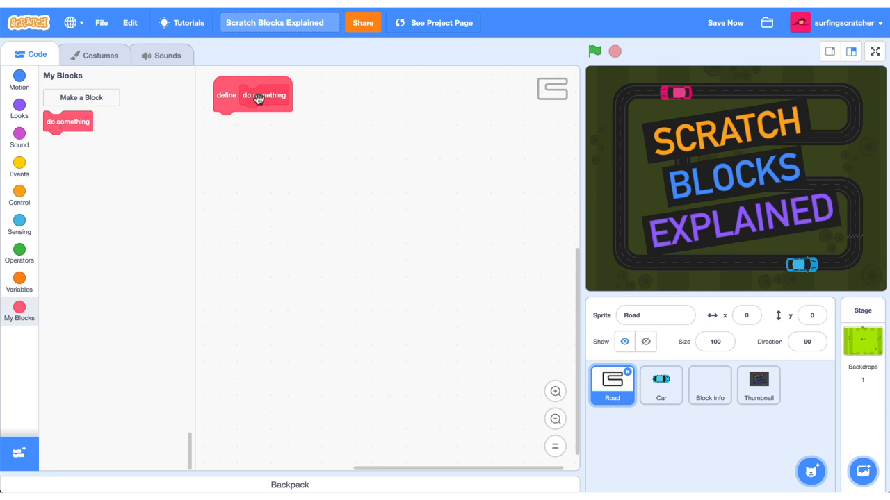
Step: Attach a Looks show block beneath the lowered define do something block
drag(252, 96, 270, 124)
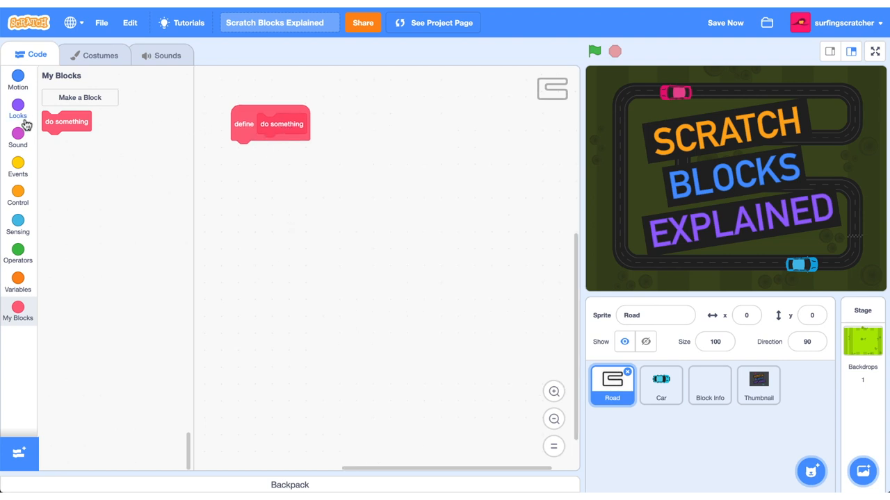
click(17, 107)
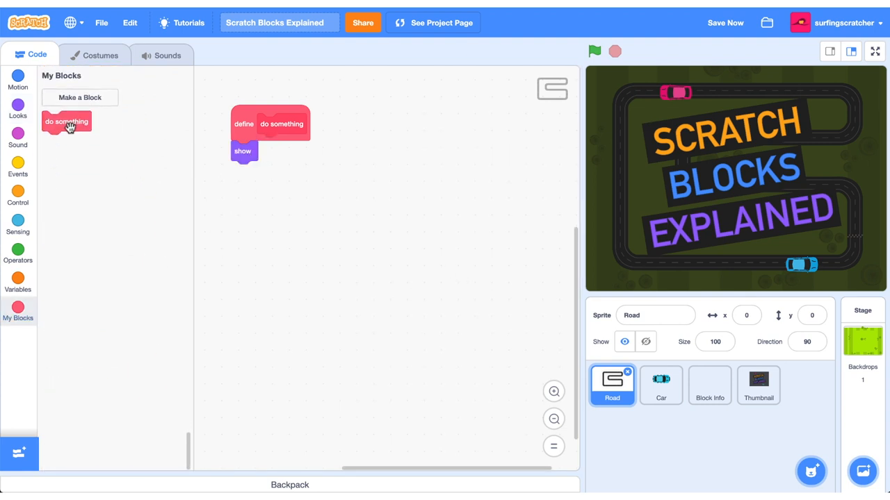
mouse_move(431, 280)
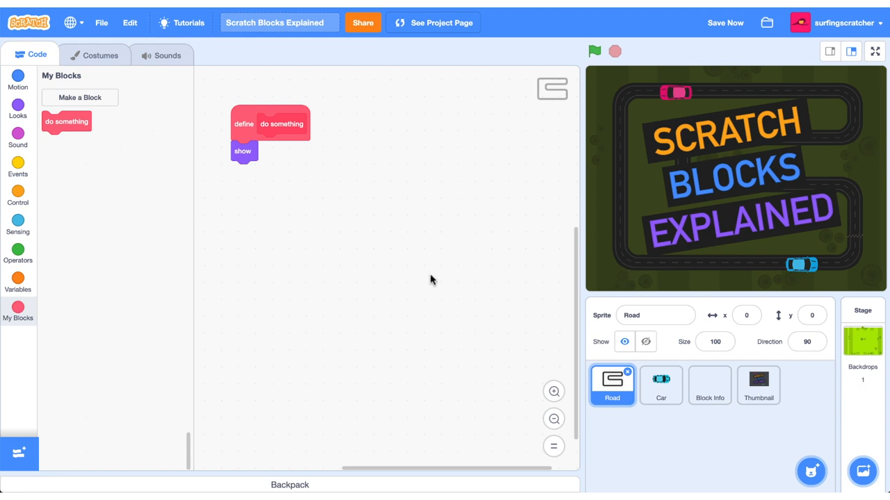
mouse_move(244, 152)
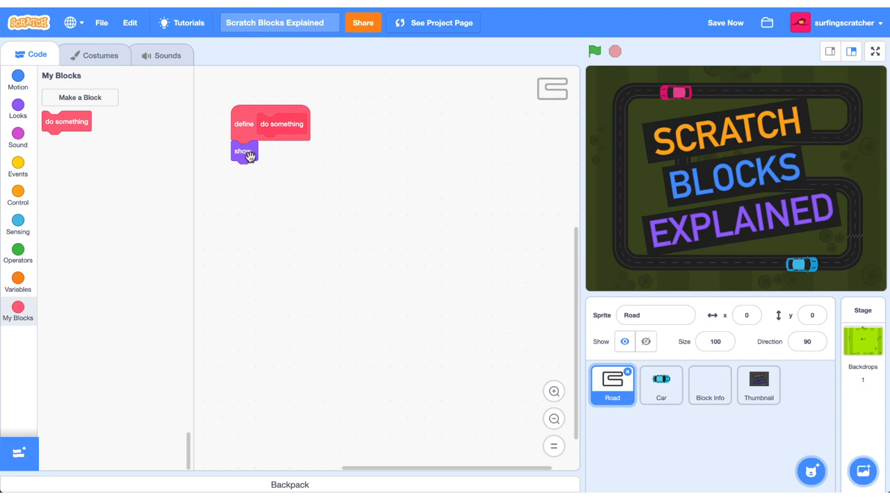
drag(243, 151, 247, 201)
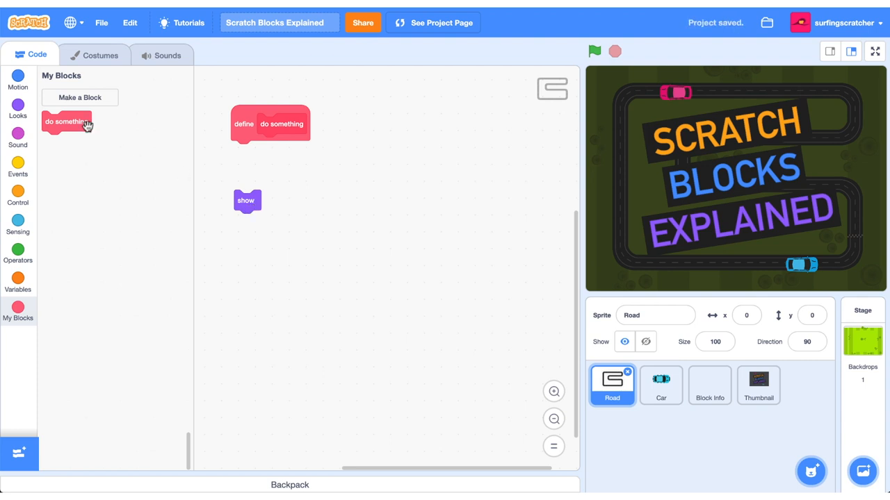
mouse_move(263, 224)
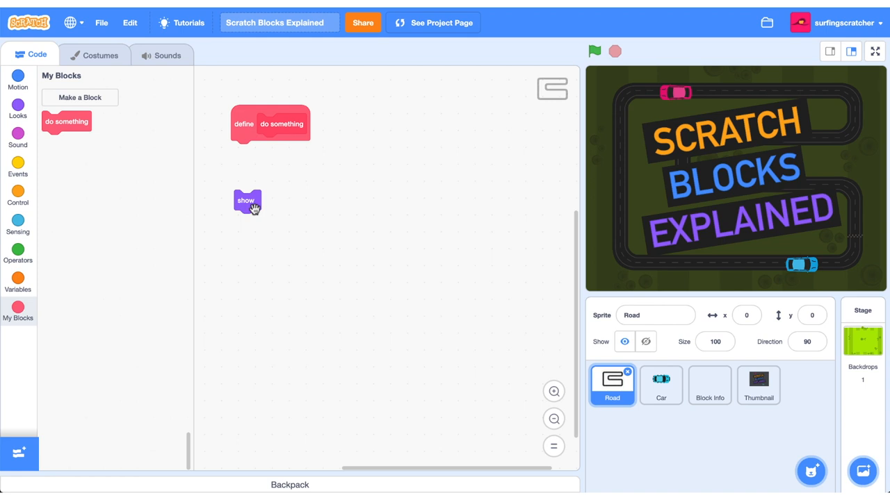
drag(247, 201, 243, 146)
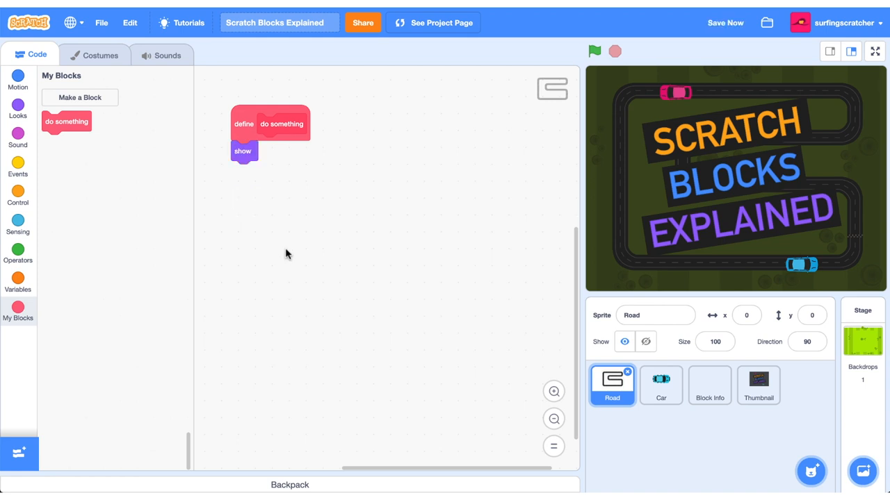
mouse_move(308, 261)
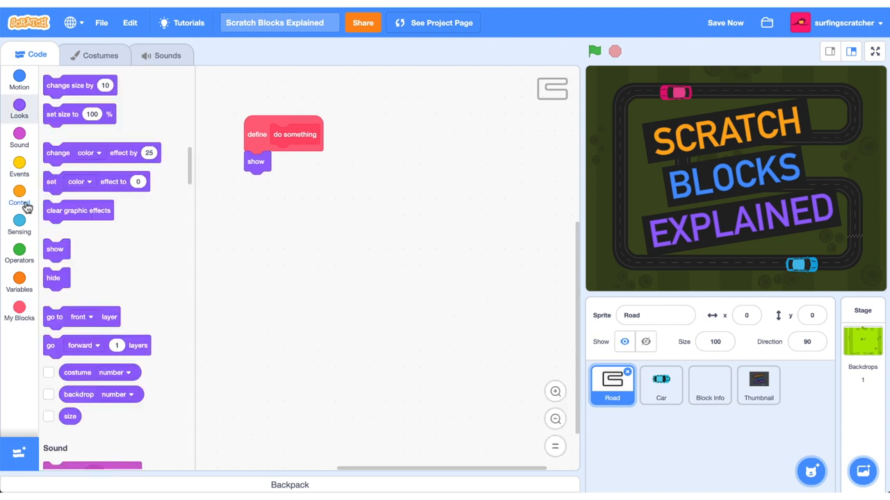
Step: Add a repeat 10 loop changing the ghost effect by -10 to do something
click(19, 197)
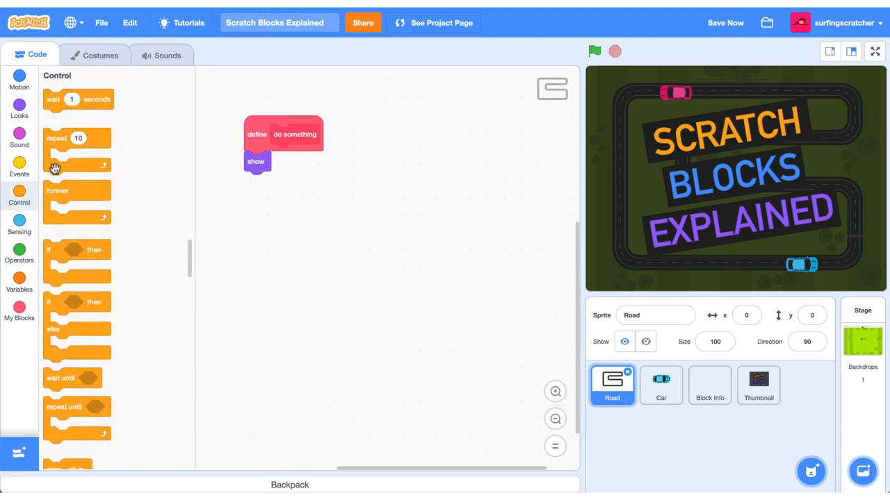
drag(77, 151, 324, 177)
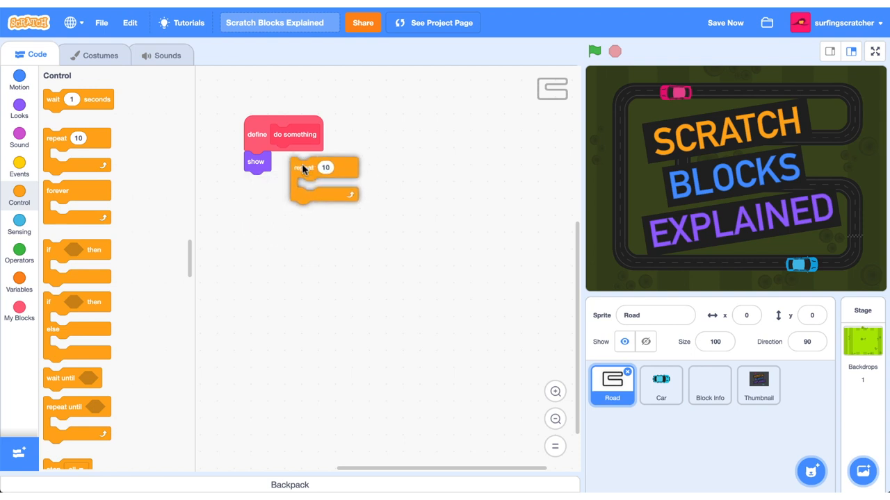
drag(323, 167, 278, 161)
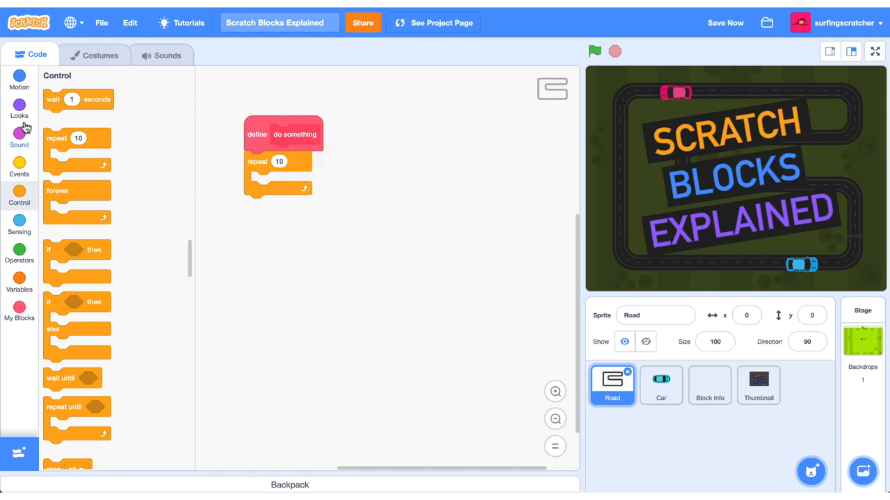
click(19, 106)
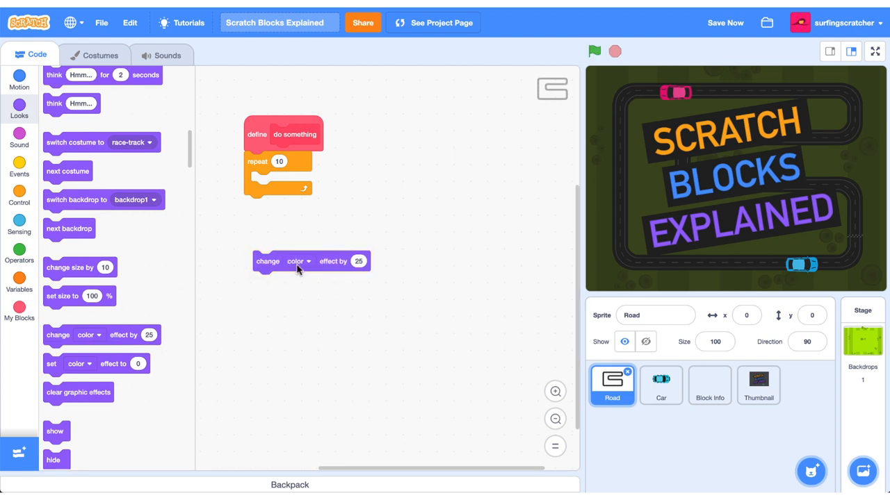
click(297, 262)
text(10)
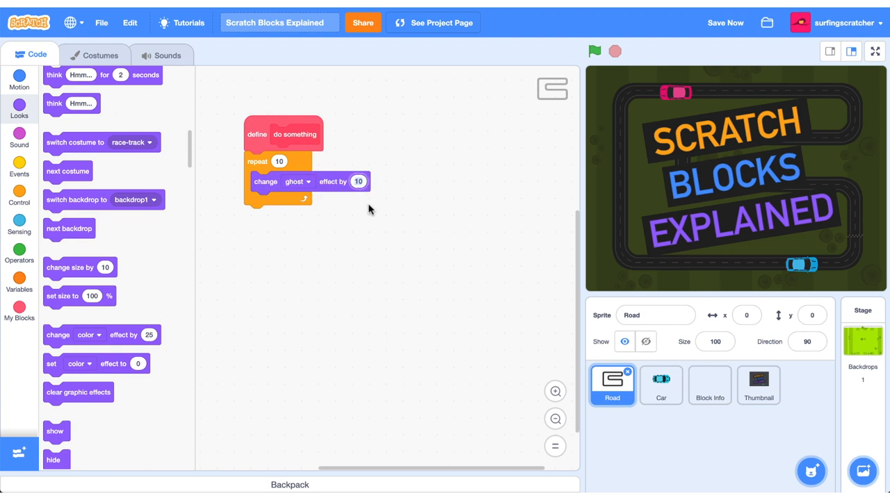
click(19, 313)
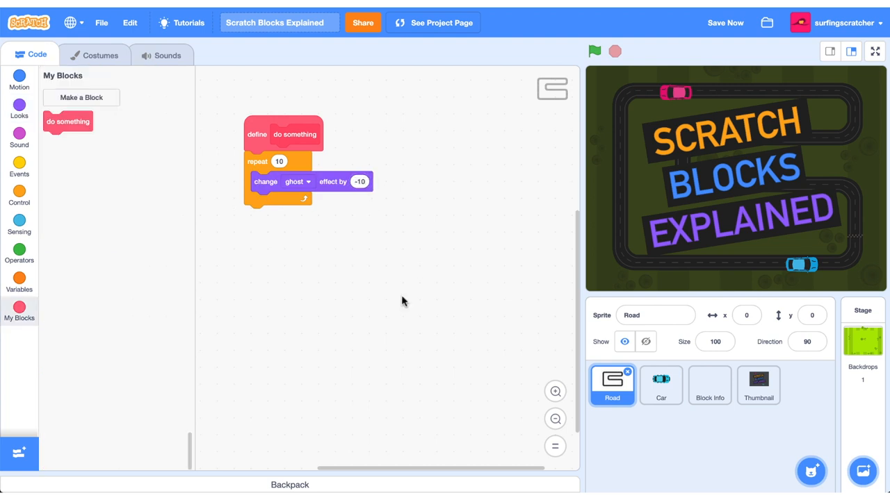
mouse_move(284, 139)
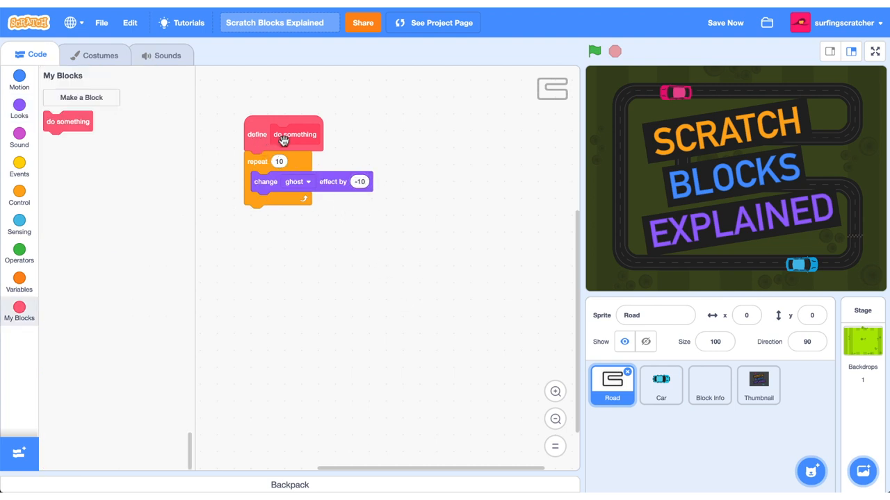
Step: Rename the custom block to 'fade in' and drag its block below the script
right_click(257, 134)
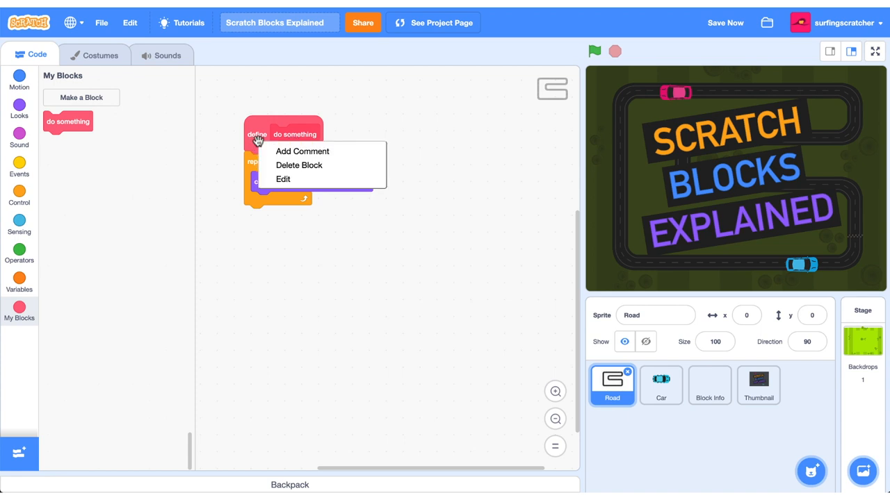
click(283, 179)
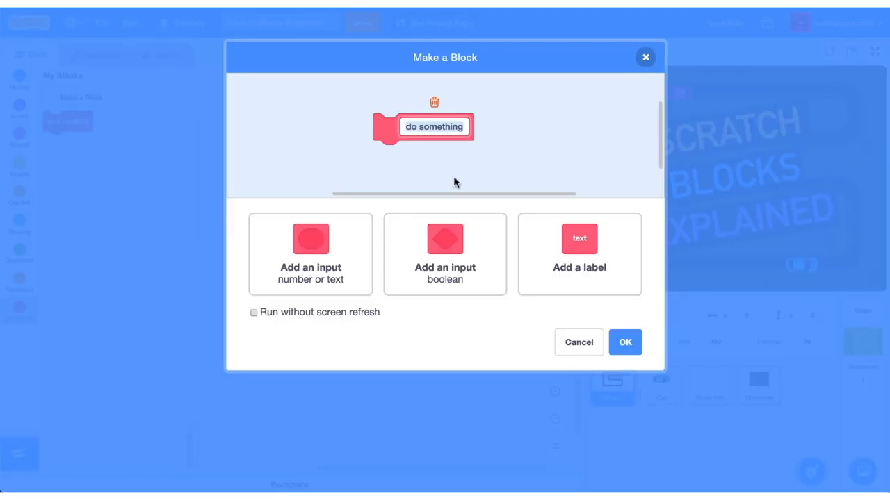
text(fade in)
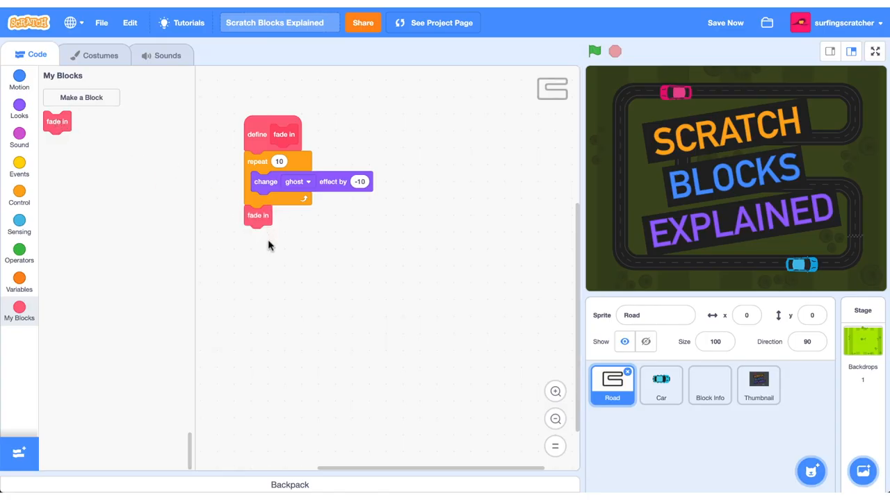
drag(258, 216, 272, 281)
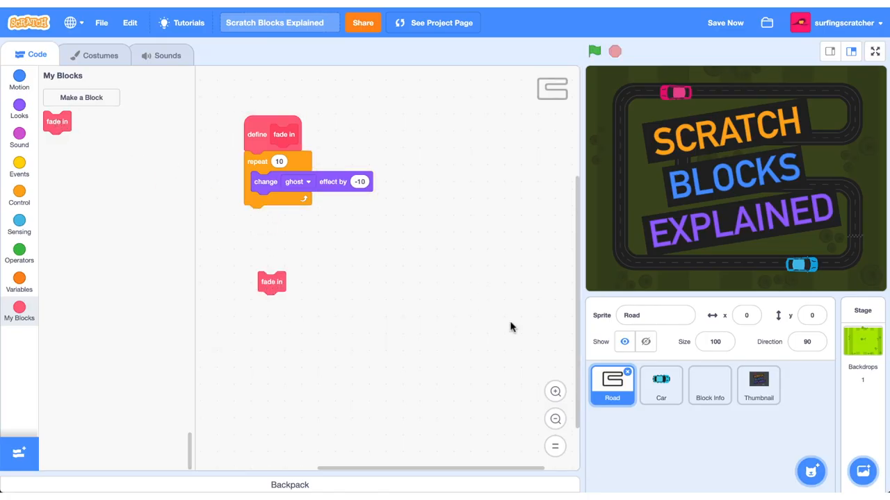
mouse_move(271, 319)
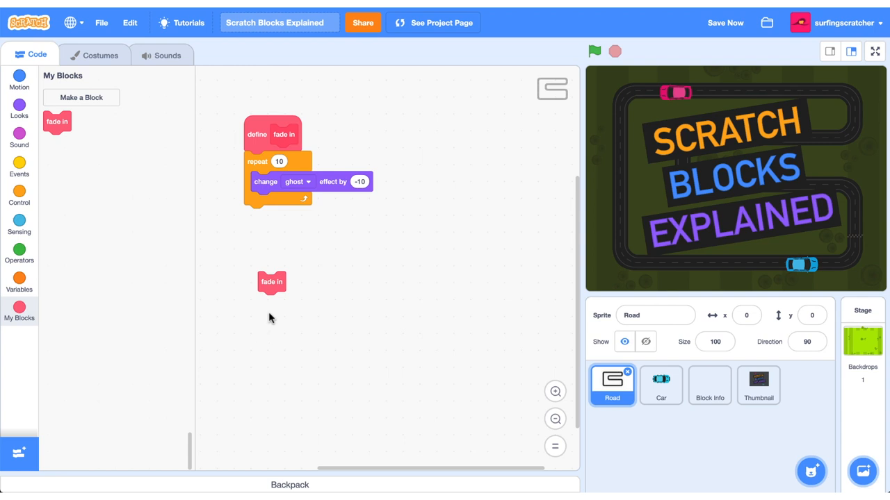
mouse_move(106, 116)
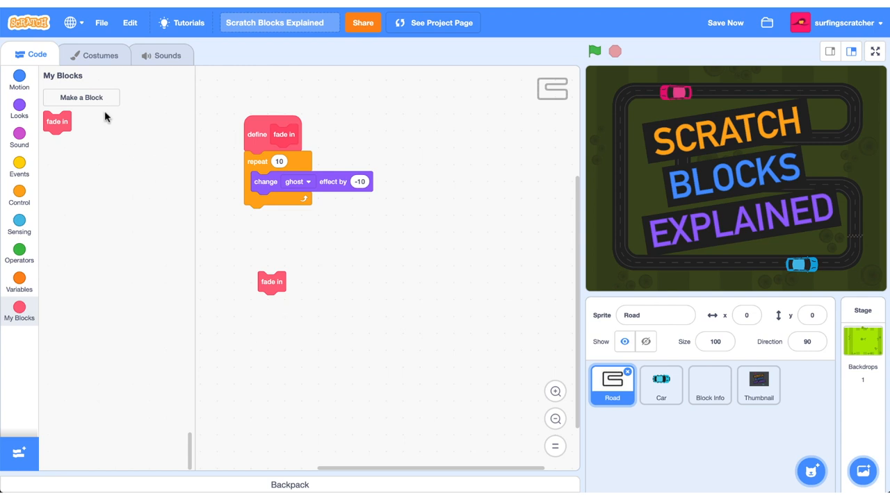
Step: Create a 'fade out' custom block and place it below its definition
click(82, 97)
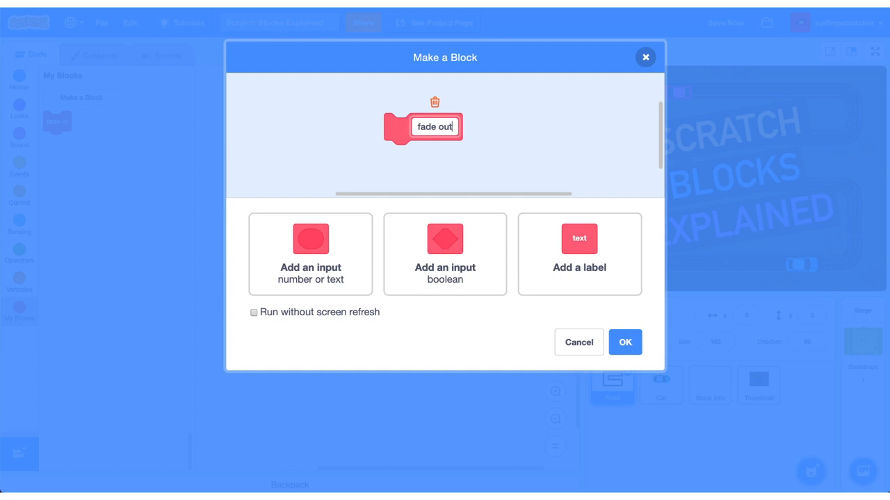
click(625, 342)
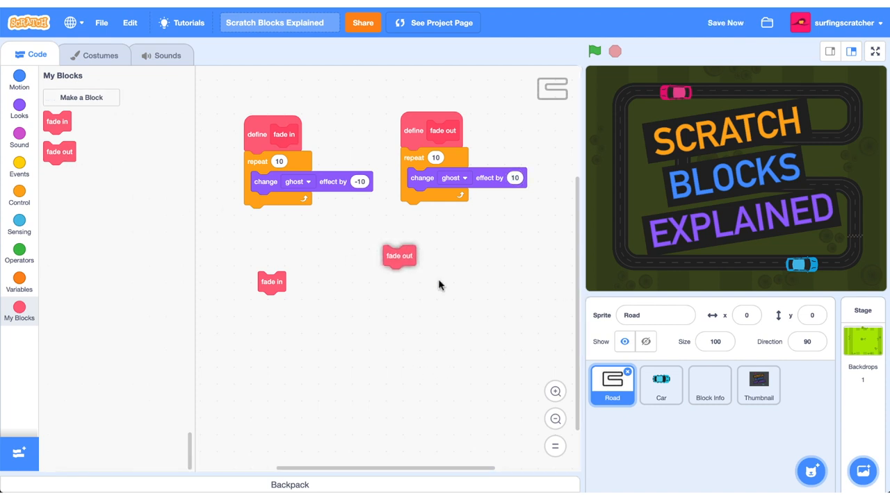
drag(399, 256, 437, 290)
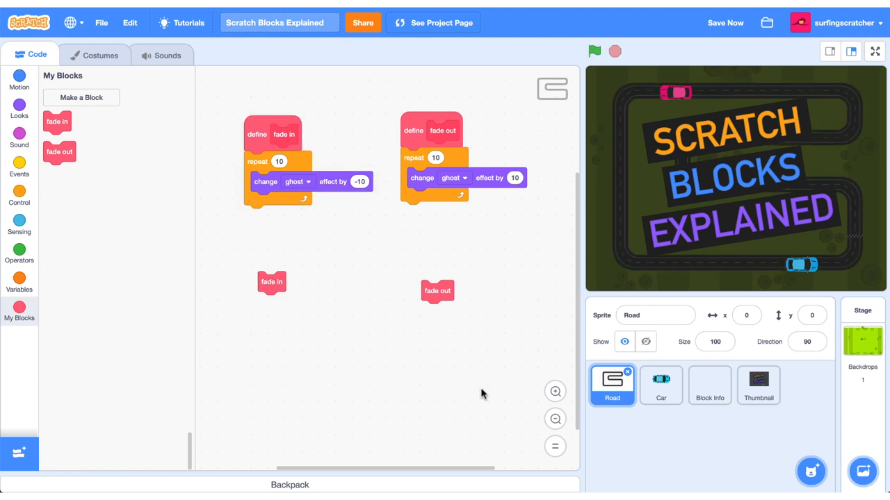
mouse_move(437, 454)
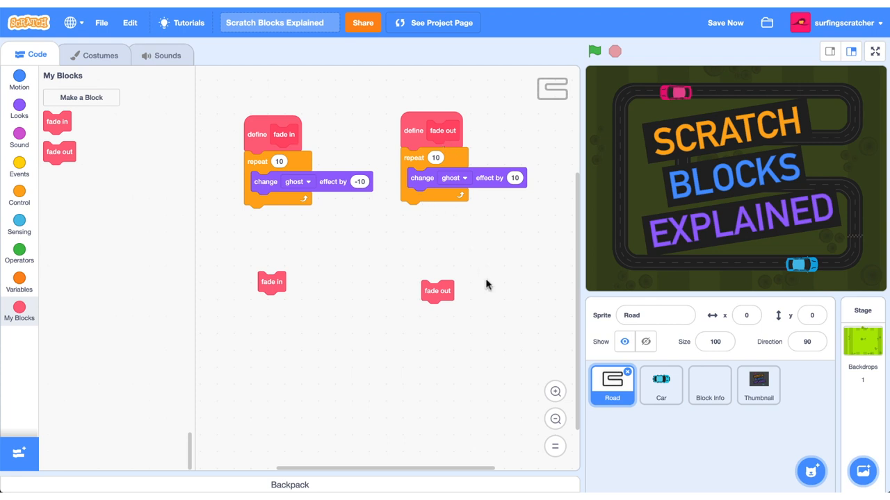
mouse_move(418, 189)
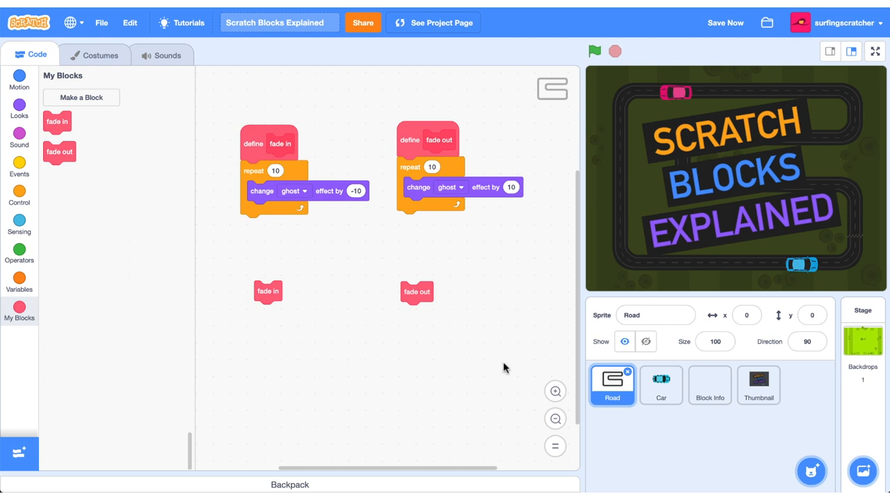
mouse_move(293, 257)
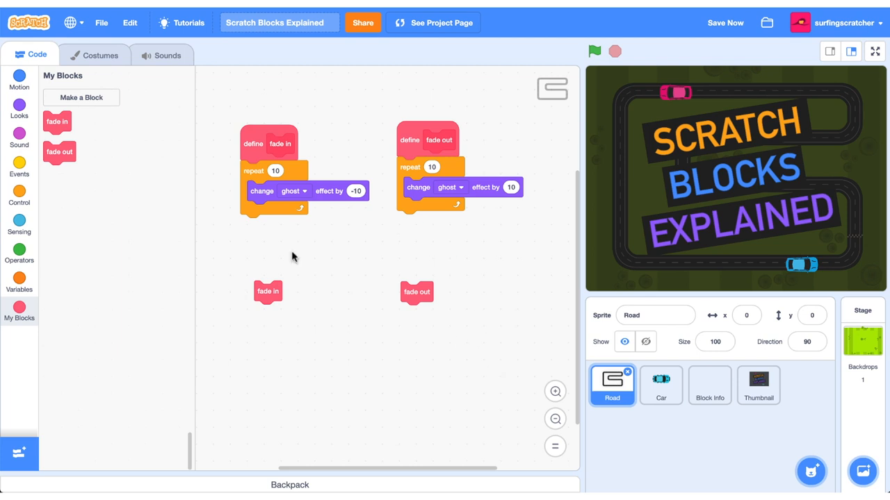
Step: Make a third custom block named 'fade'
click(81, 97)
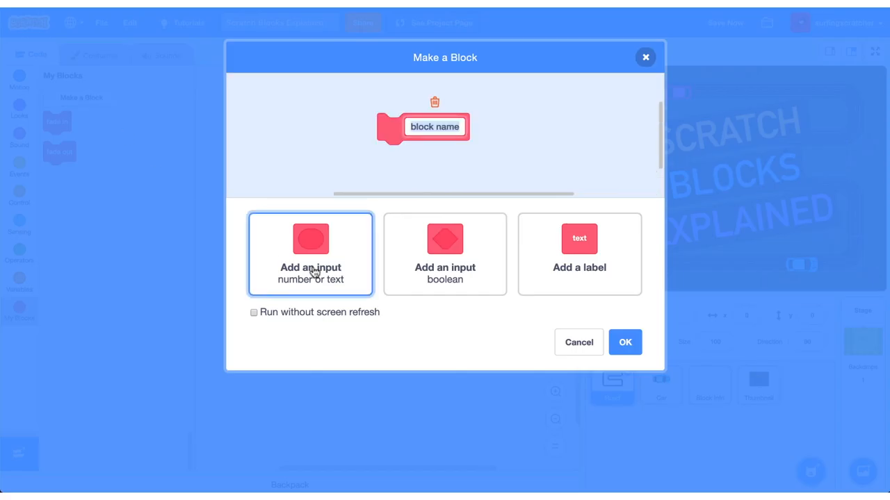
text(fade)
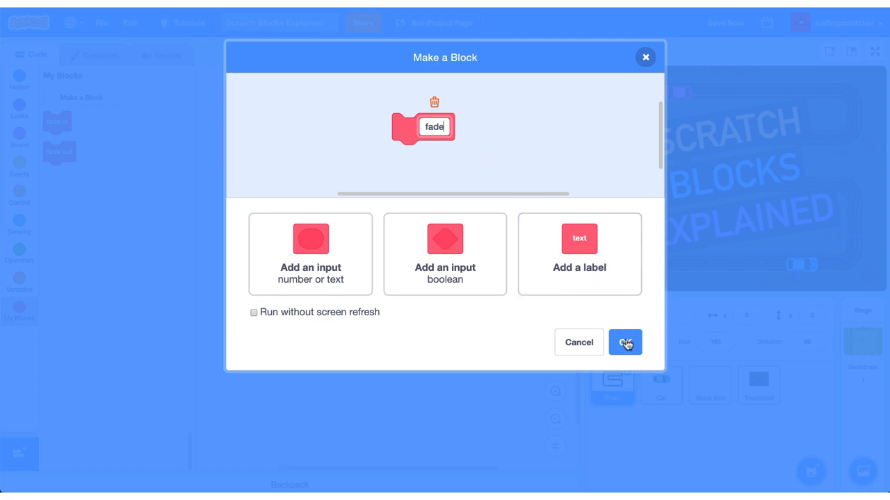
click(624, 342)
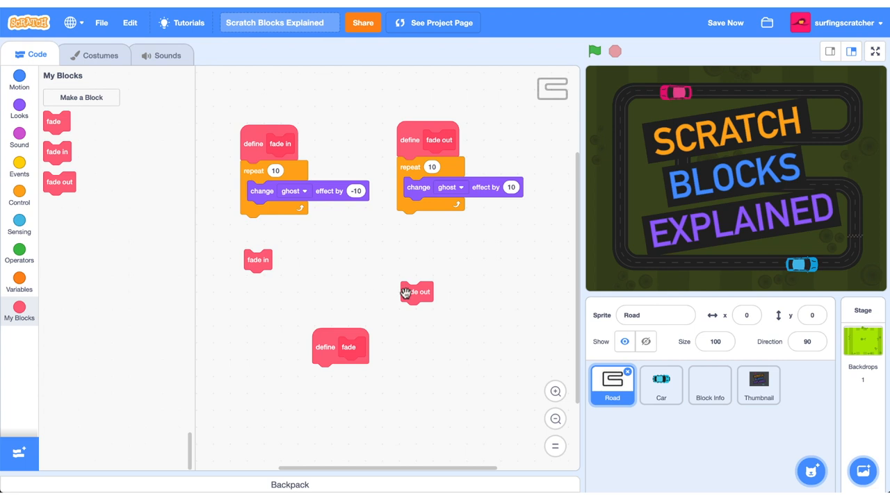
Step: Attach a repeat 10 loop changing the ghost effect by 10 under define fade
drag(417, 292, 437, 262)
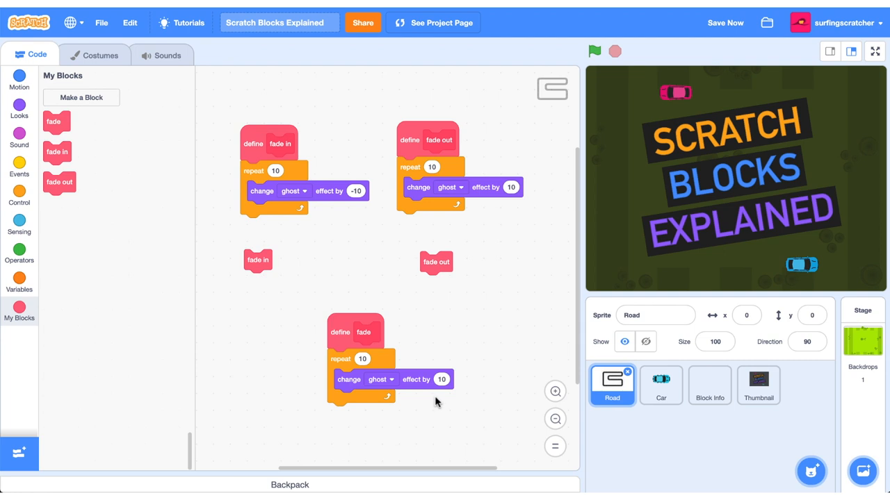
mouse_move(397, 365)
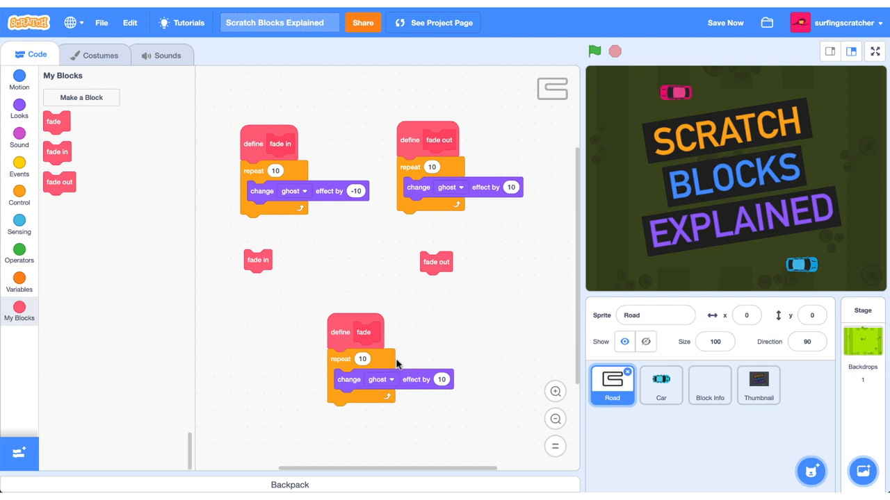
mouse_move(370, 346)
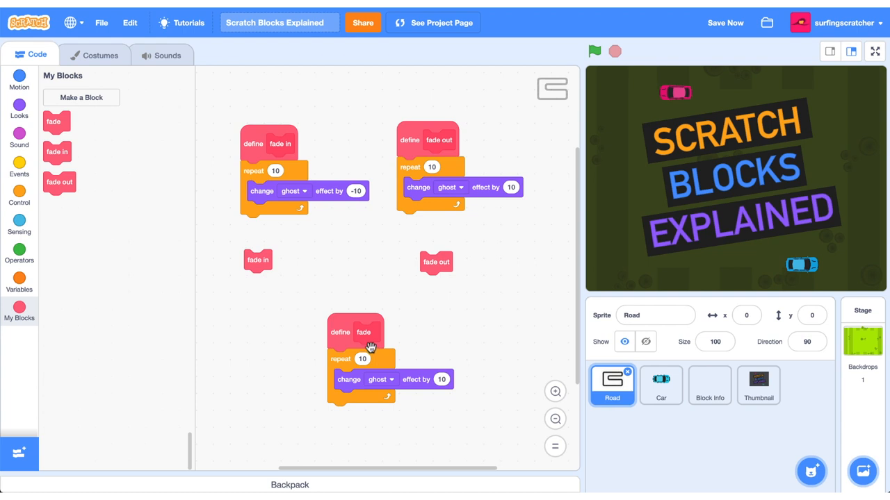
mouse_move(370, 346)
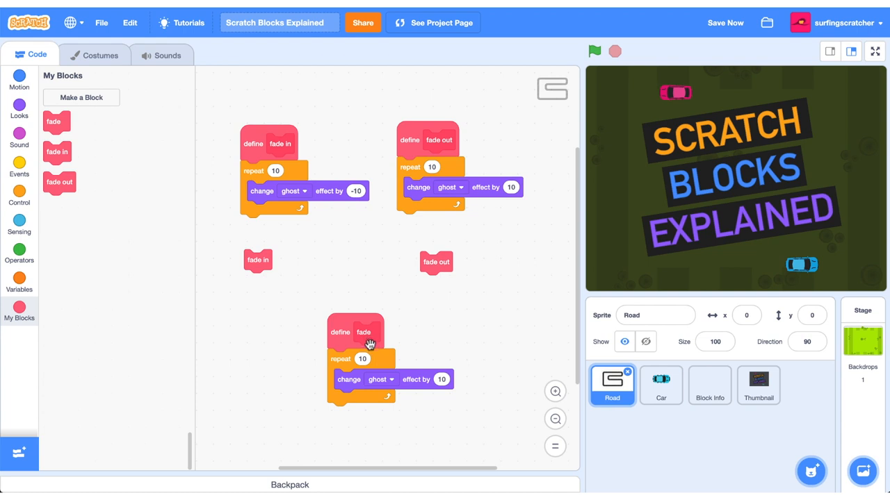
mouse_move(361, 360)
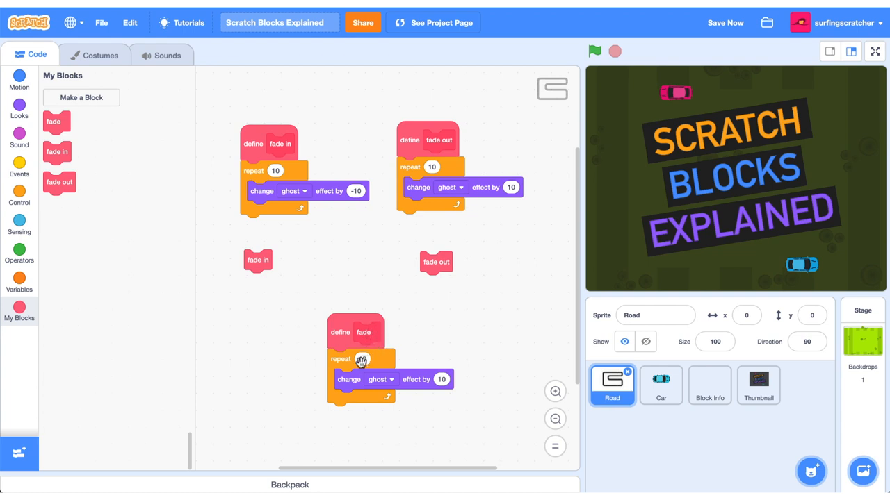
mouse_move(443, 384)
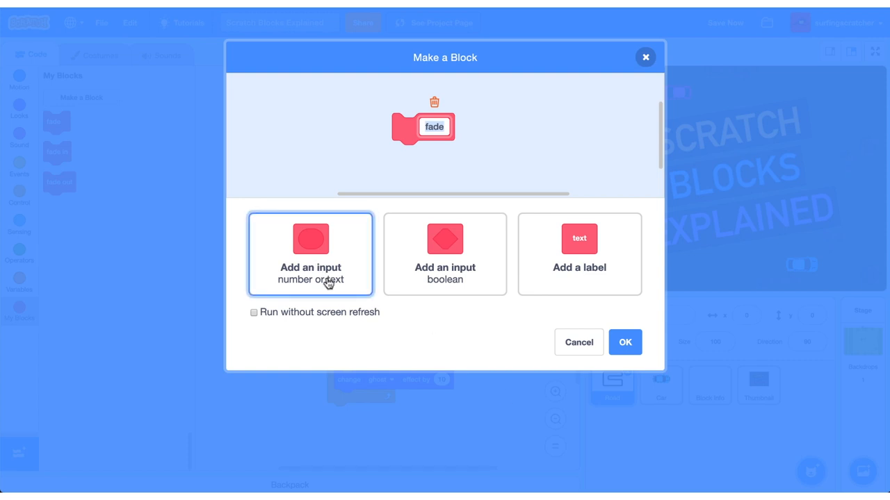
Step: Add a number-or-text input named 'repeat times' to the fade block
click(310, 253)
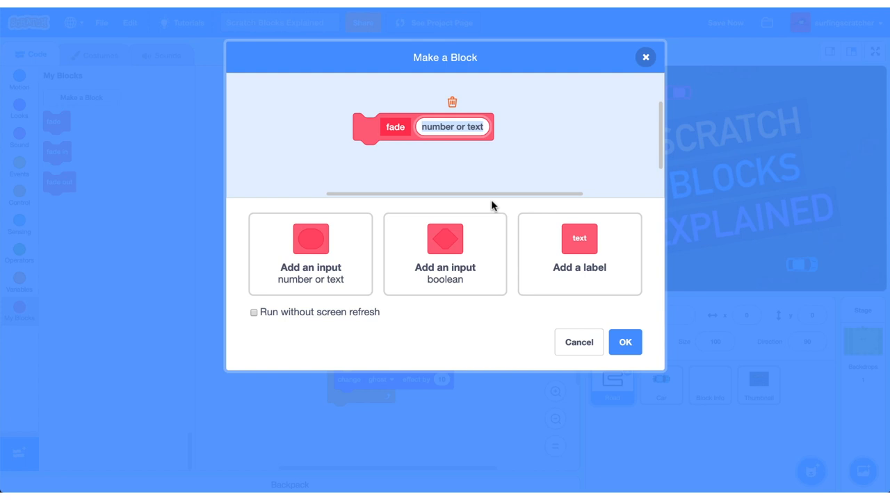
text(repeat times)
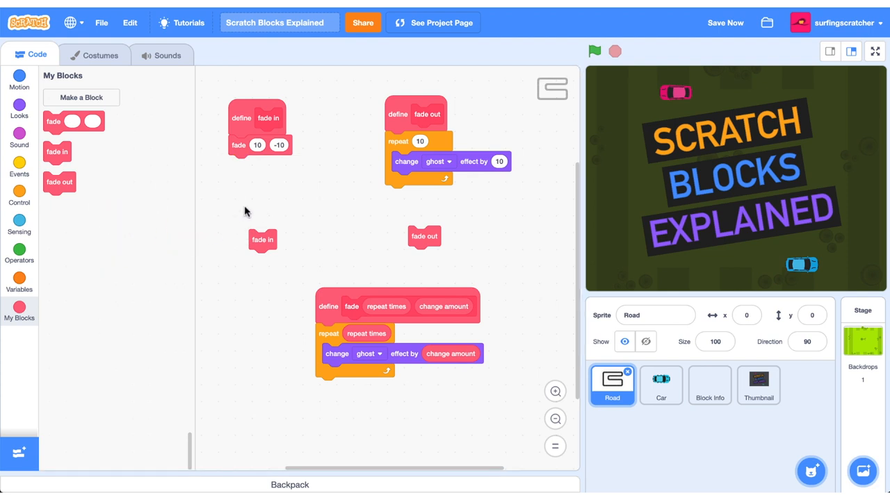
mouse_move(375, 370)
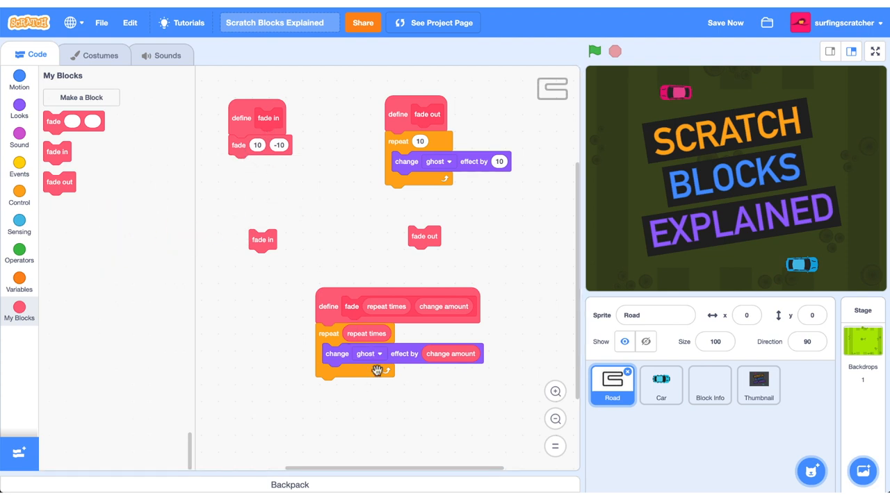
Step: Open the right-click menu on the fade out definition's blocks
right_click(240, 145)
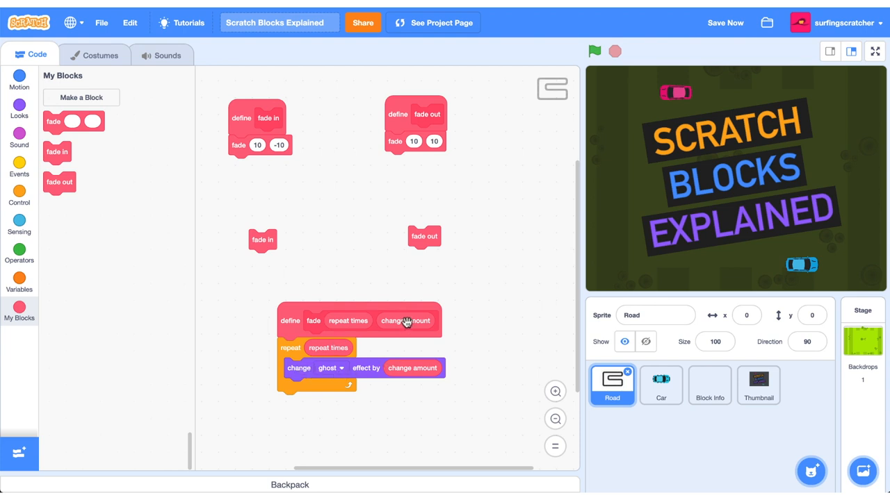
mouse_move(262, 241)
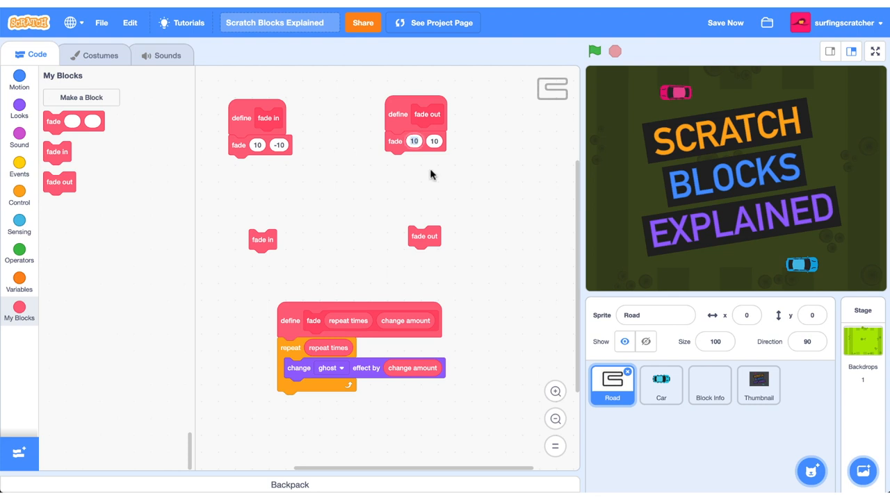
mouse_move(491, 262)
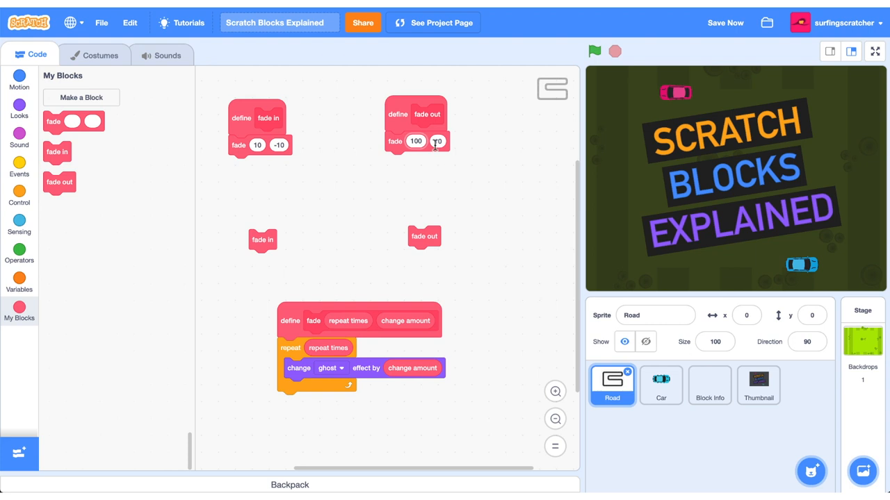
Step: Enter 1 as fade out's second value, then test fade in and fade out on the track
click(437, 141)
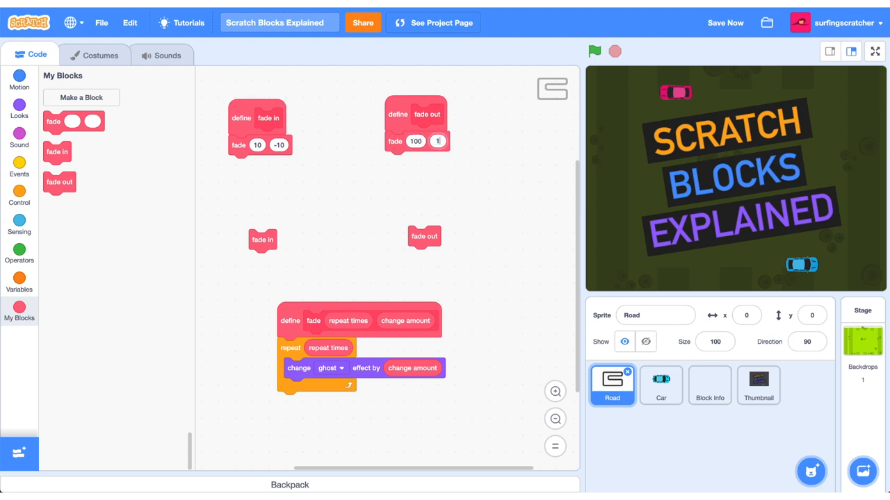
mouse_move(482, 217)
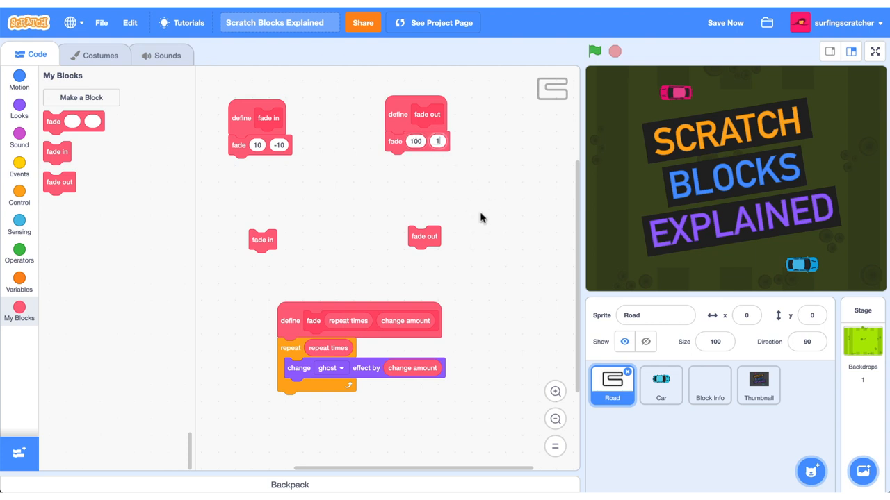
click(595, 51)
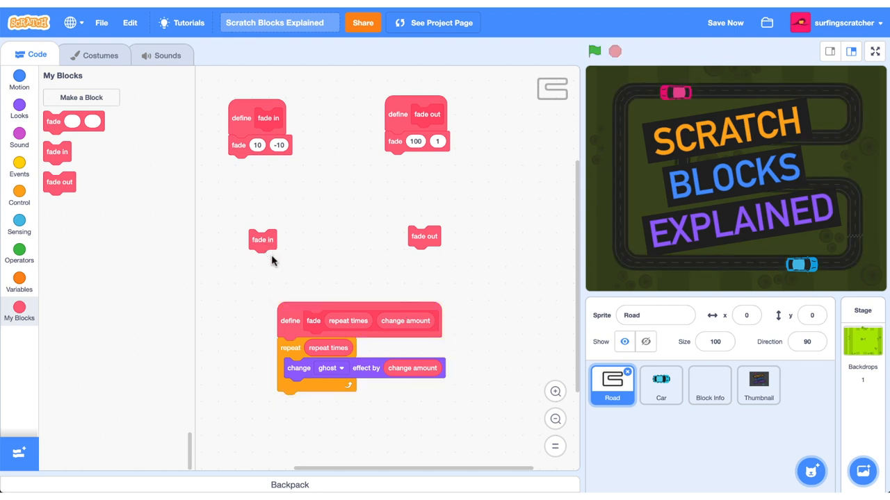
click(594, 52)
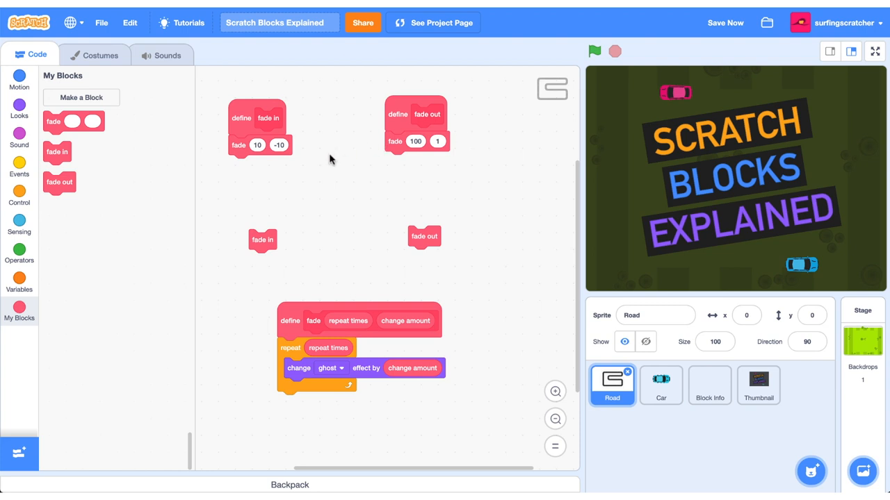
mouse_move(322, 332)
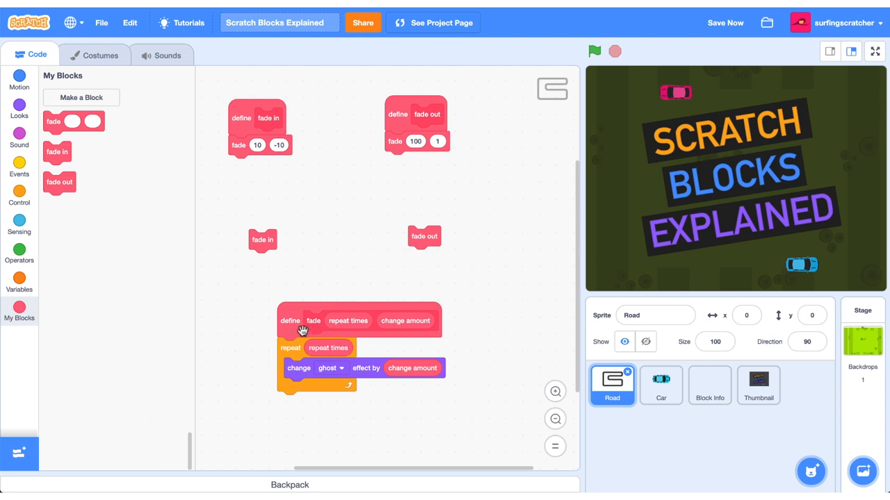
mouse_move(367, 343)
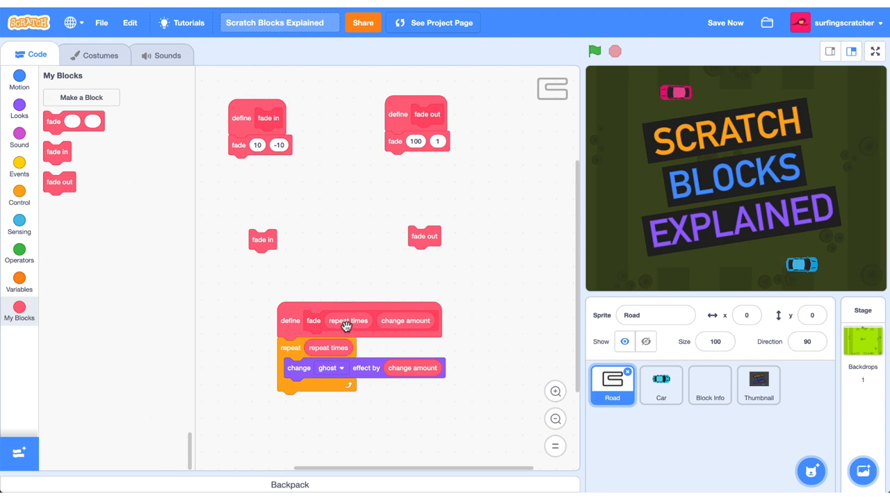
Step: Rename the fade label to 'fade number of times' and add a 'change amount' label and input
right_click(291, 320)
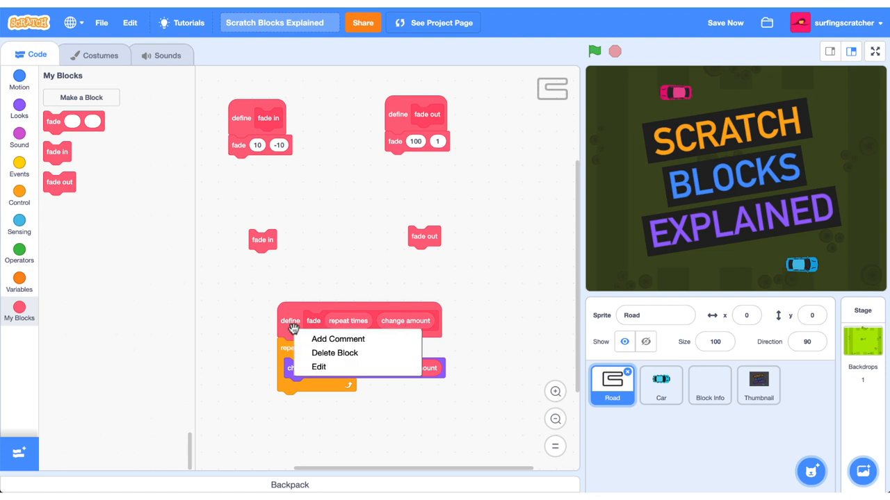
click(319, 367)
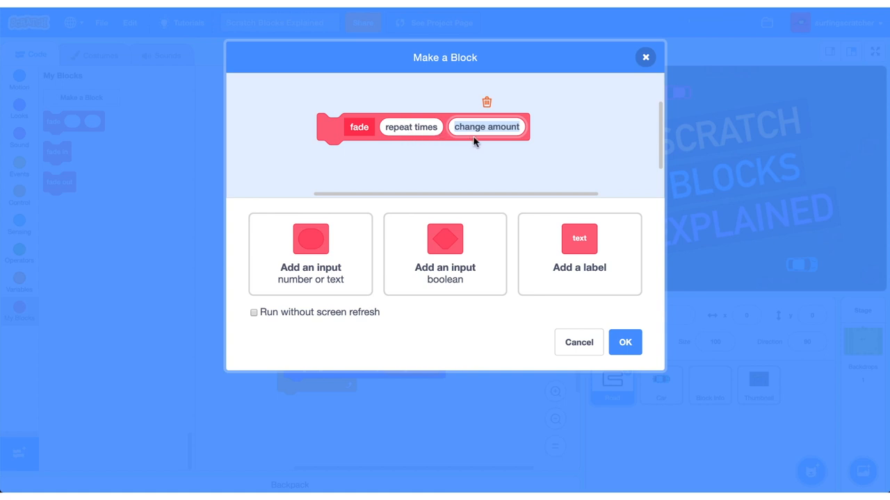
click(358, 126)
text( number of times)
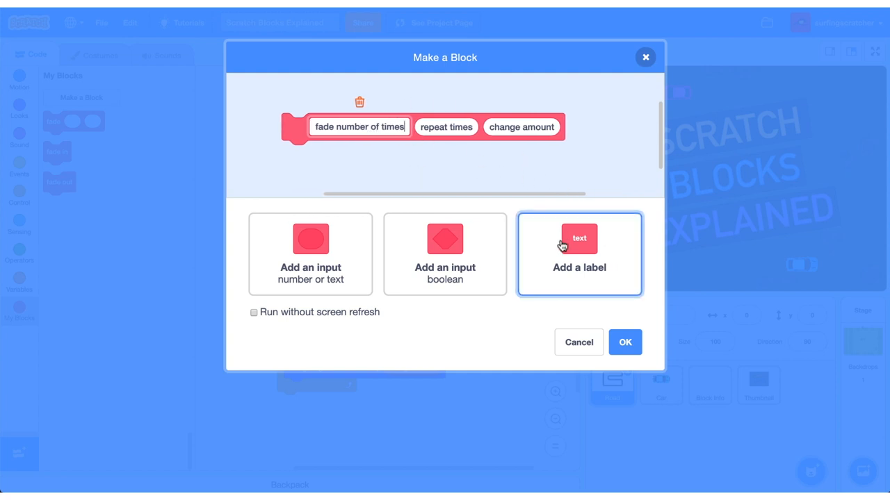
click(521, 127)
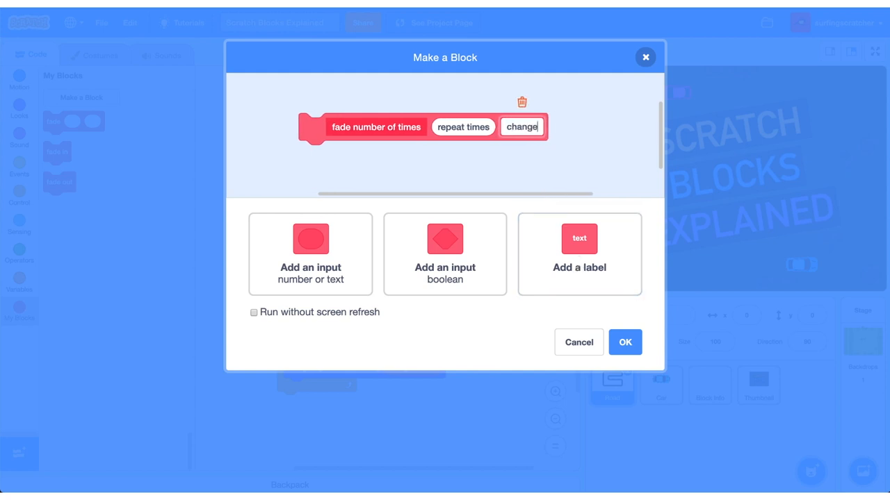
click(310, 238)
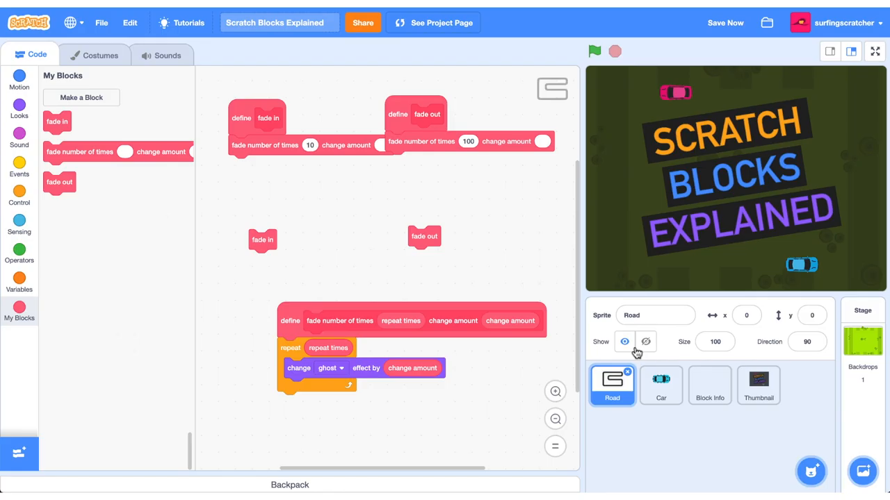
mouse_move(242, 119)
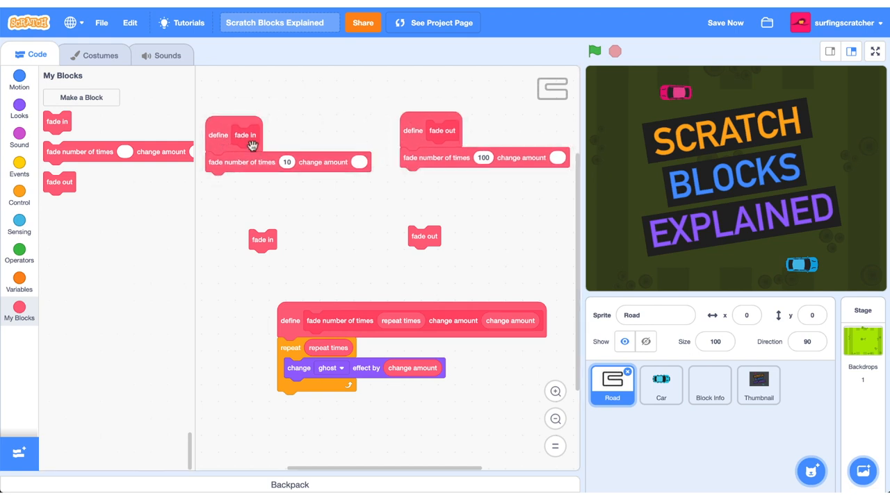
mouse_move(271, 178)
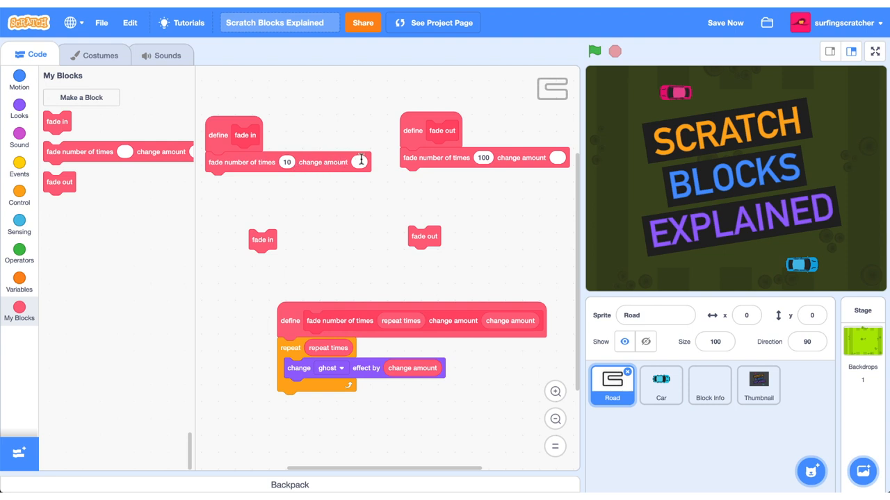
Step: Fill the change amount slots with -10 in fade in and 1 in fade out
click(359, 162)
text(-10)
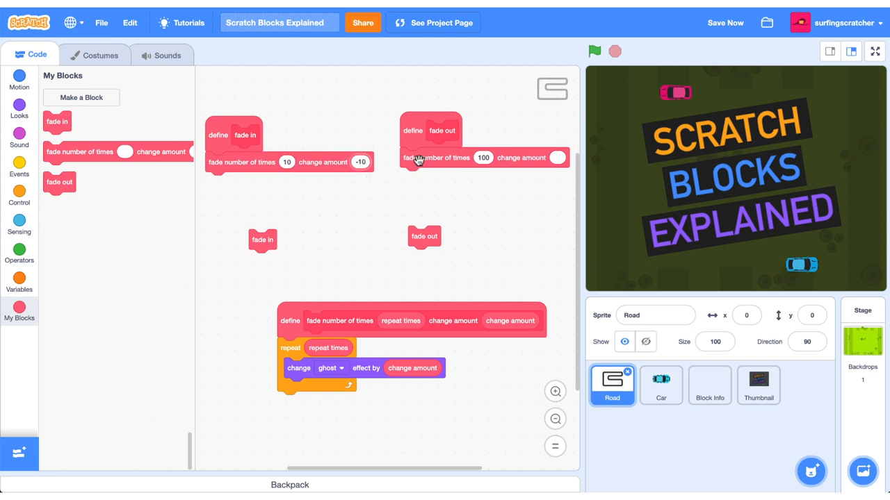
click(557, 158)
text(1)
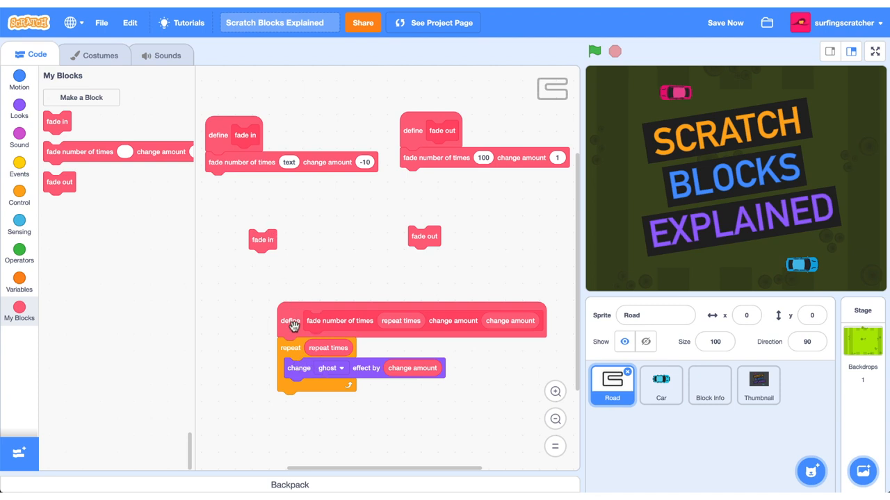
Step: Reopen the define fade block in the block editor
click(290, 321)
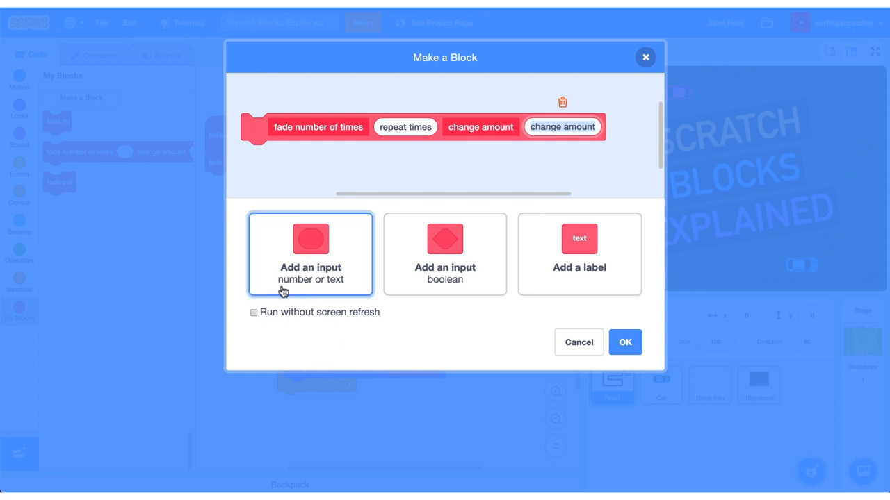
mouse_move(336, 292)
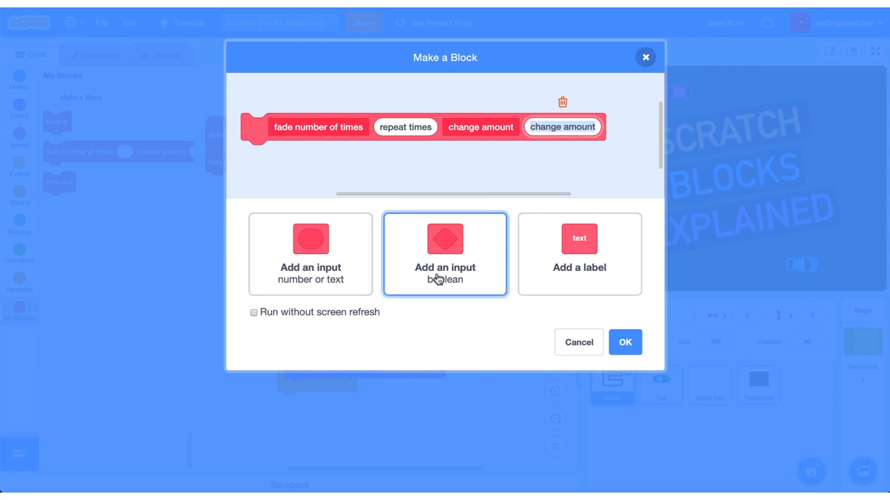
mouse_move(441, 288)
text(in?)
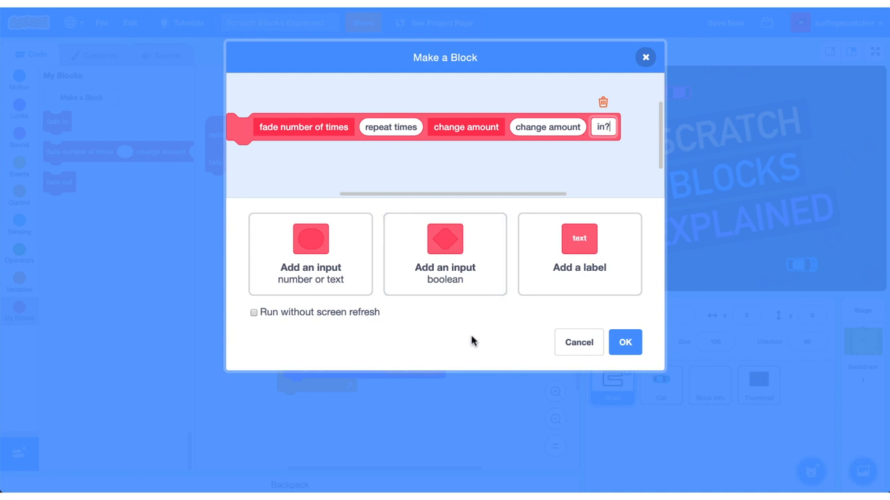
mouse_move(356, 324)
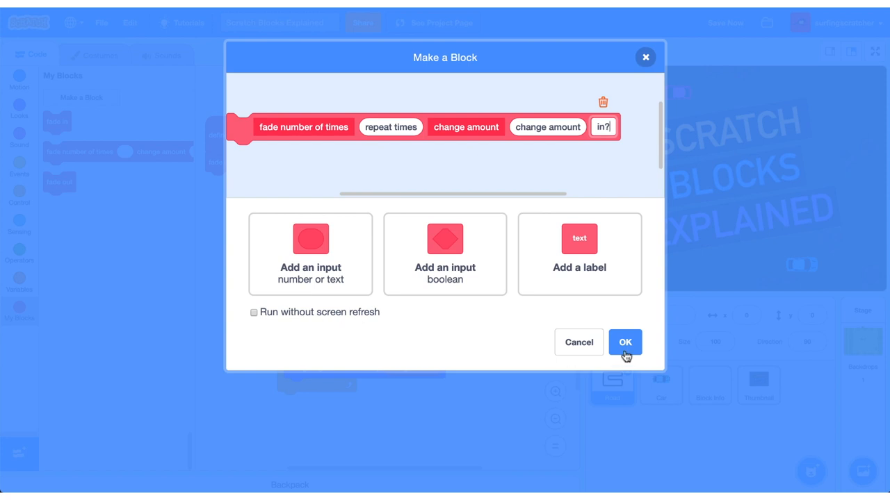
Step: Confirm the fade block's edited definition with OK
click(624, 342)
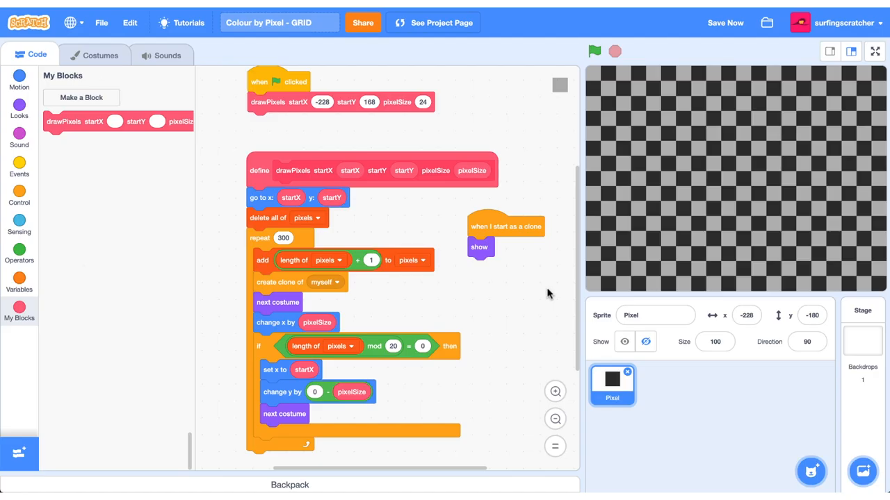
mouse_move(653, 300)
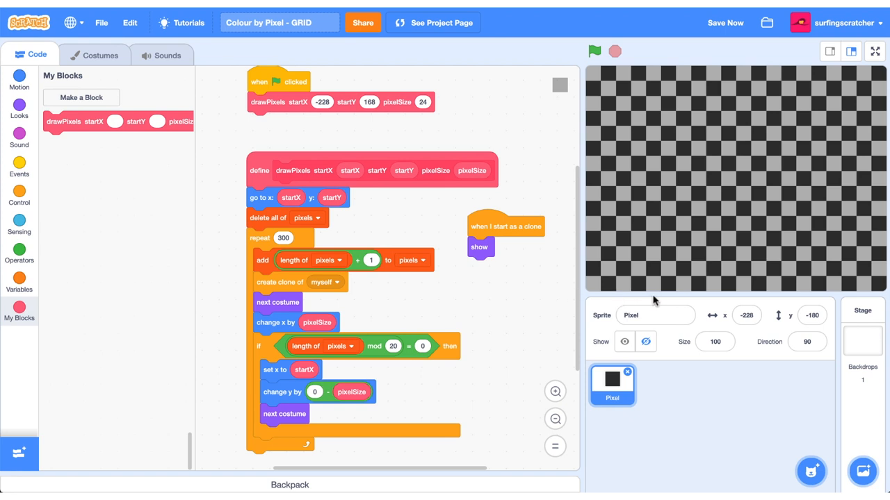
mouse_move(747, 78)
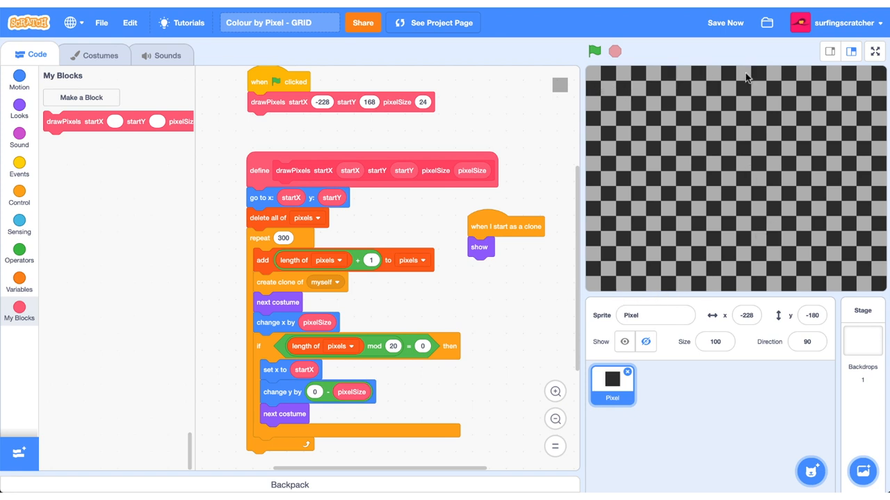
mouse_move(396, 171)
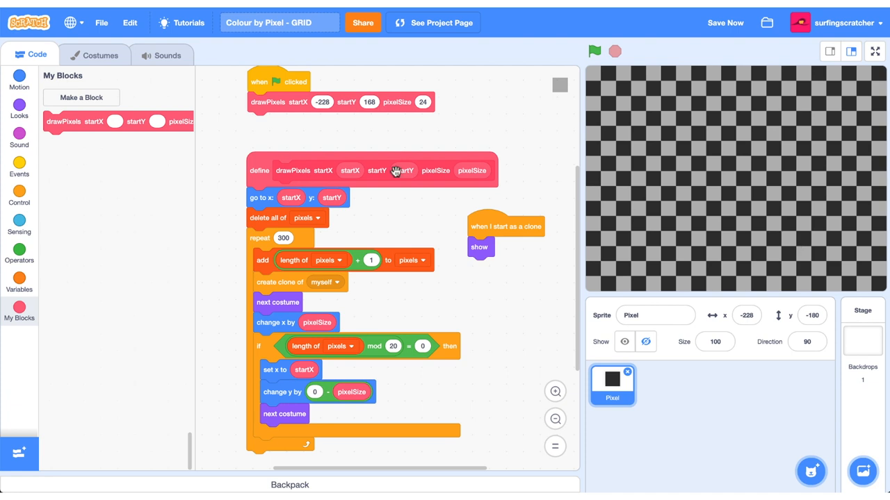
mouse_move(327, 104)
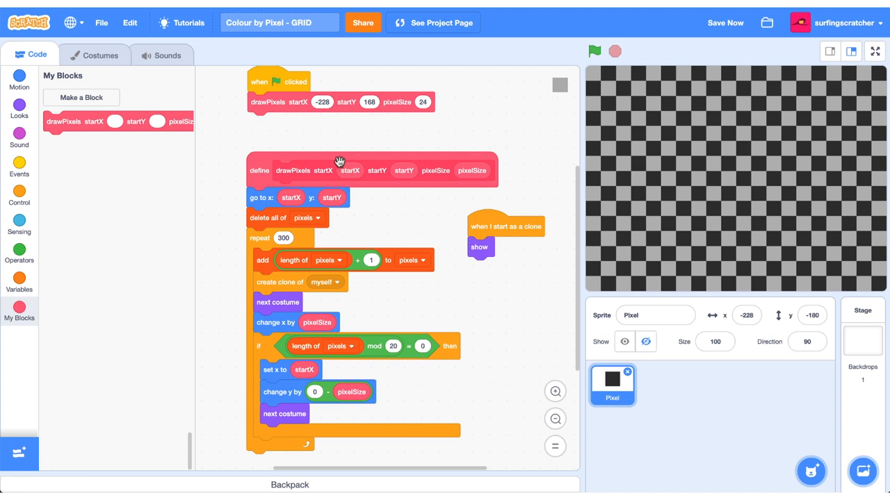
mouse_move(749, 156)
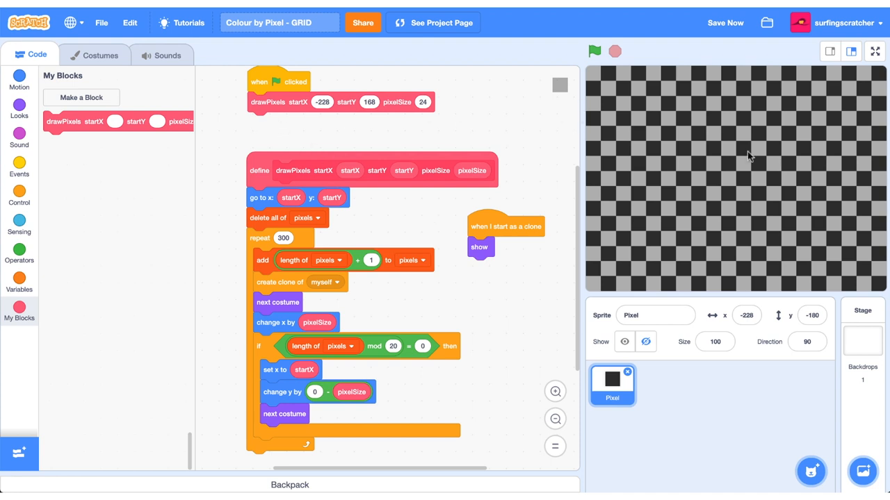
mouse_move(341, 157)
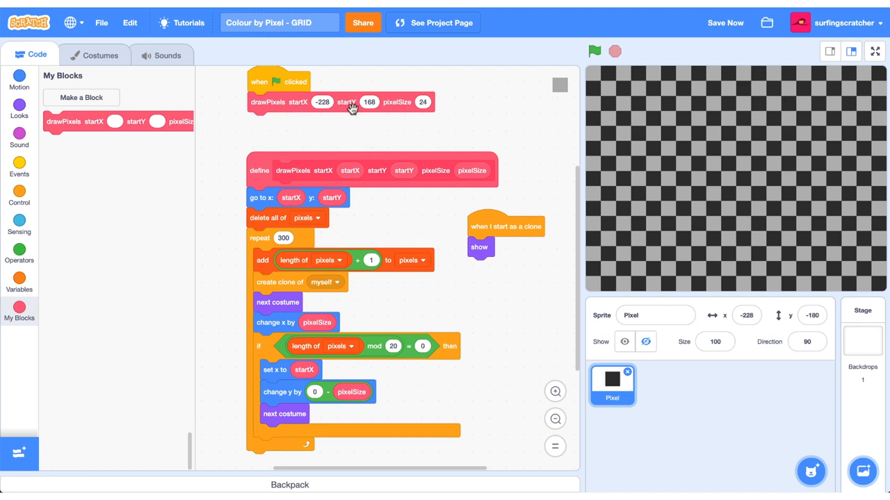
mouse_move(417, 116)
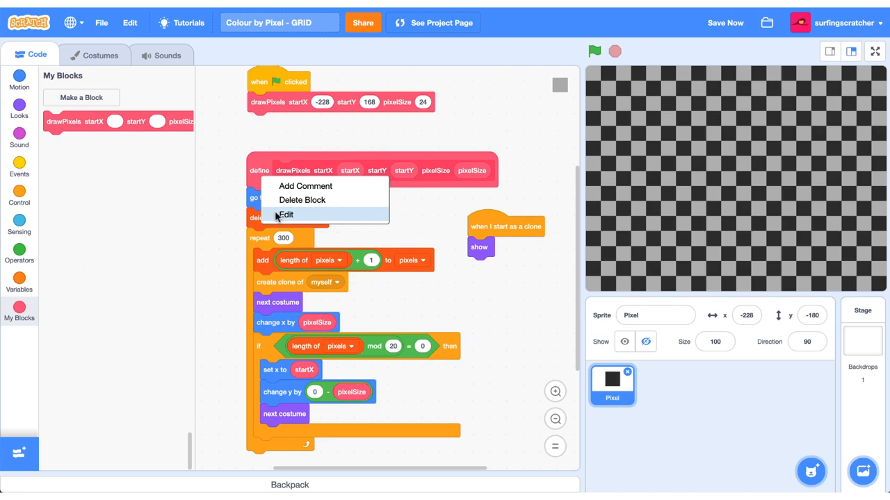
Step: Open the drawPixels definition, run the grid drawing, then stop it partway
click(286, 214)
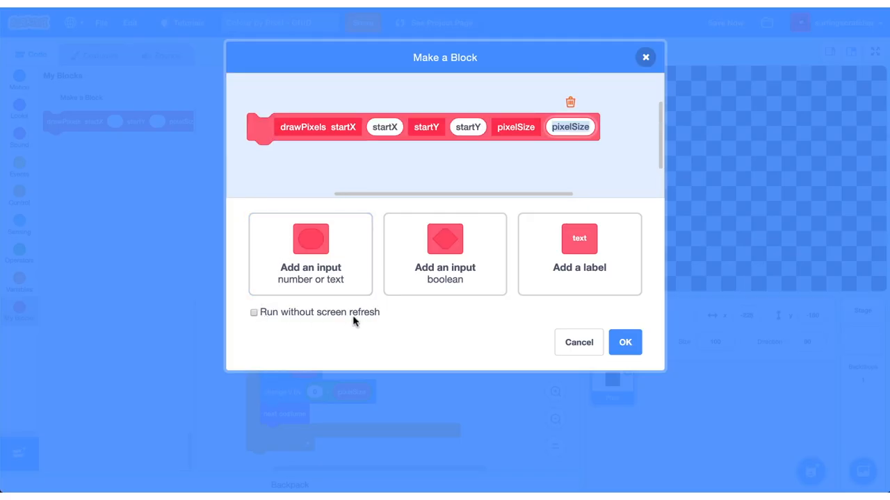
mouse_move(258, 322)
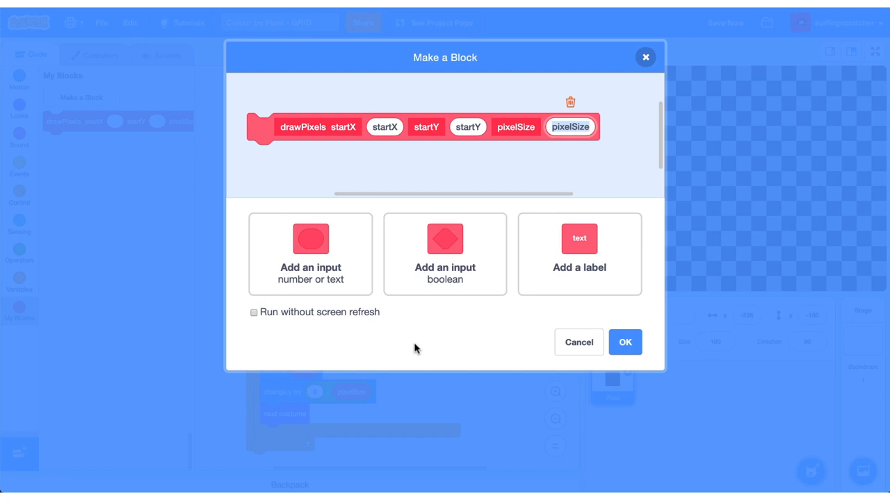
mouse_move(269, 324)
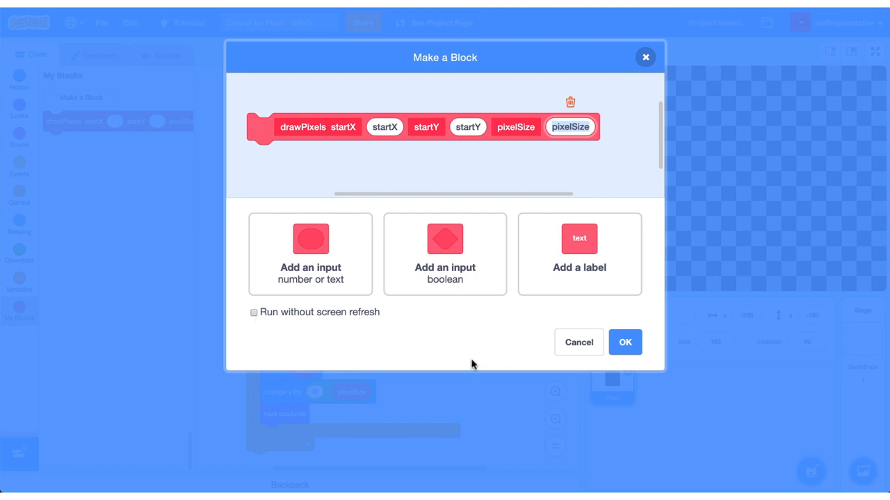
mouse_move(271, 319)
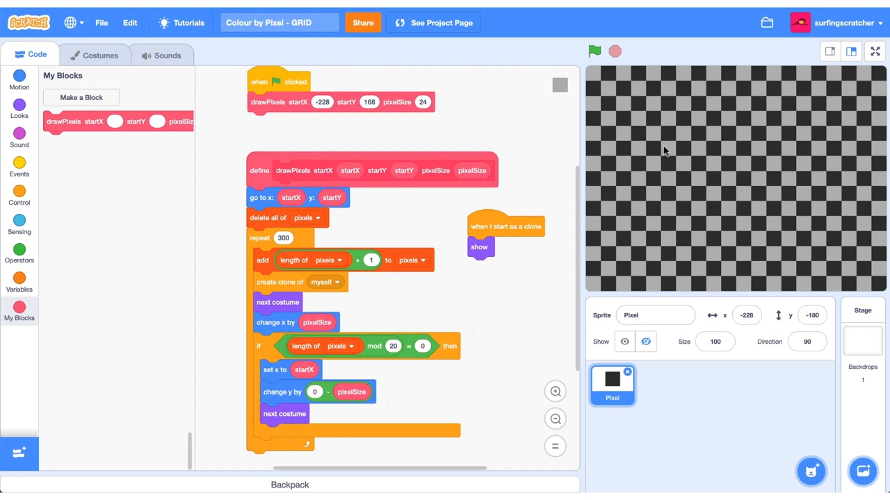
click(615, 52)
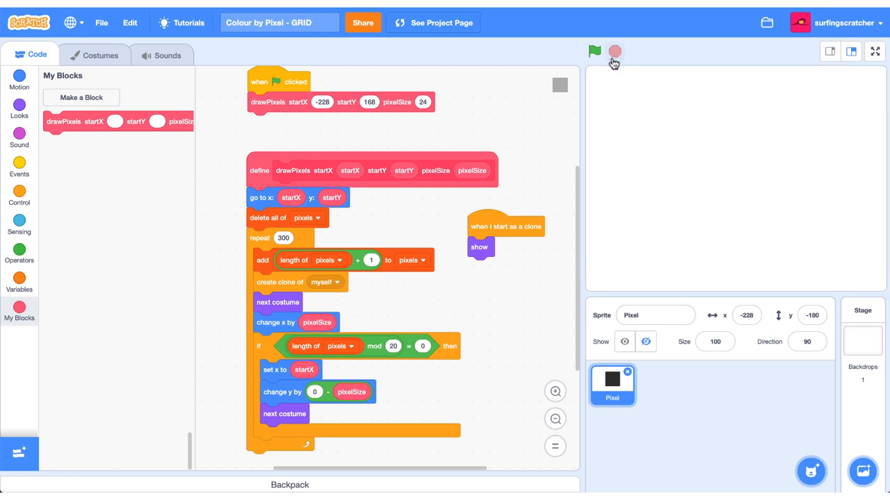
click(594, 51)
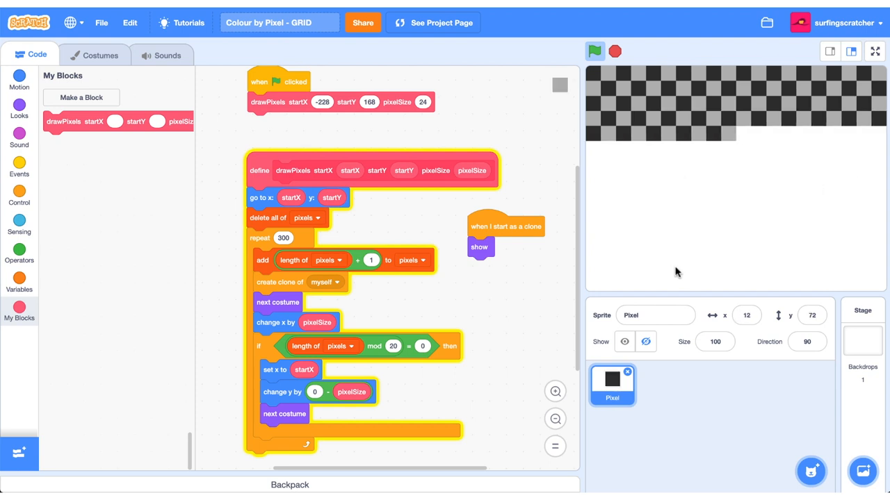
click(595, 51)
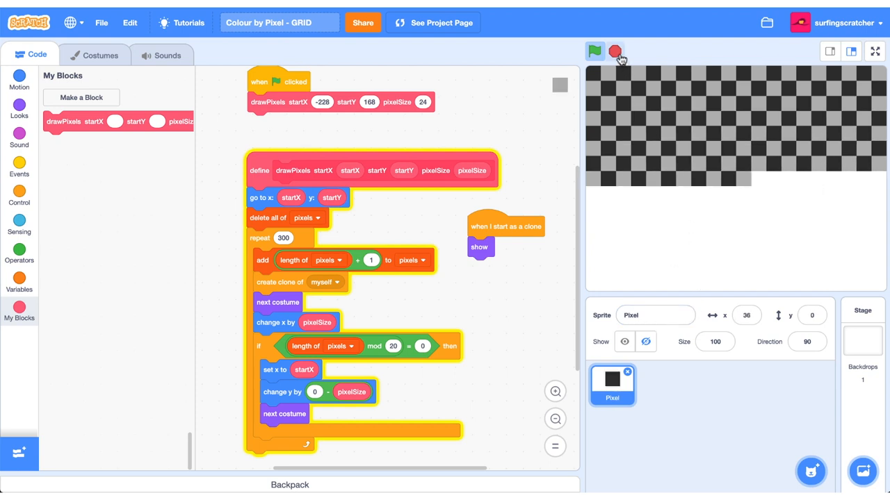
click(594, 51)
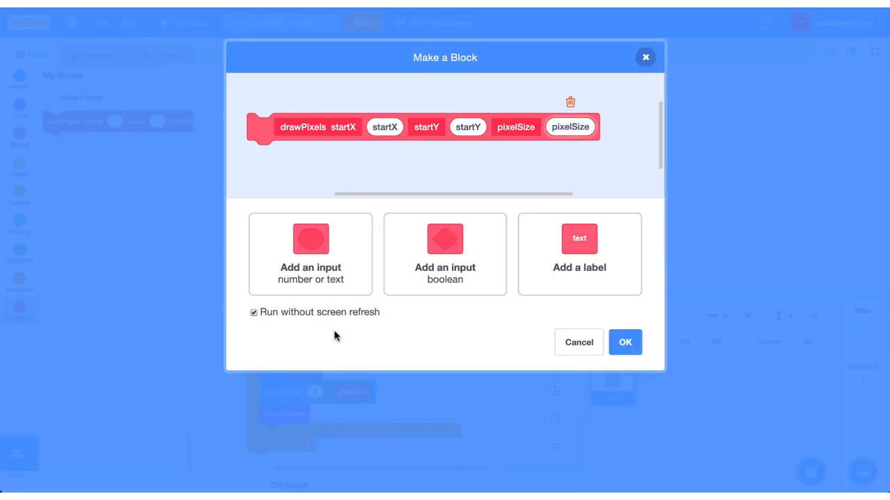
mouse_move(623, 342)
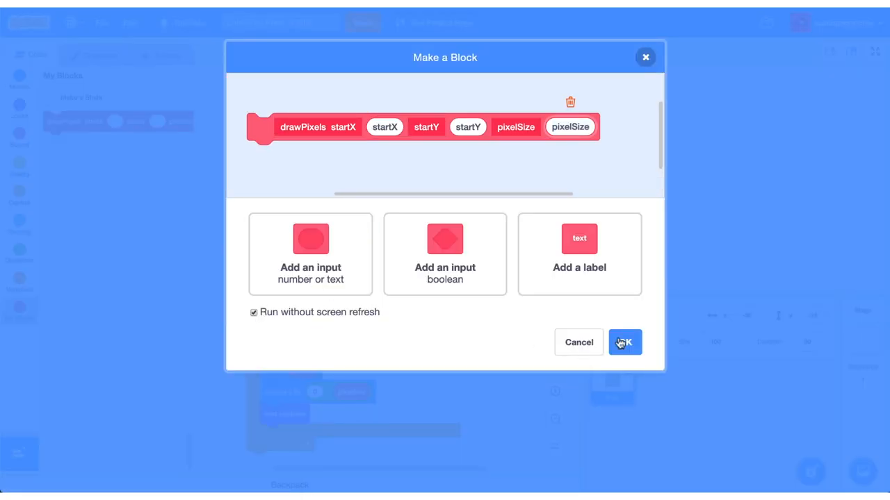
Step: Confirm drawPixels to run without screen refresh
click(624, 342)
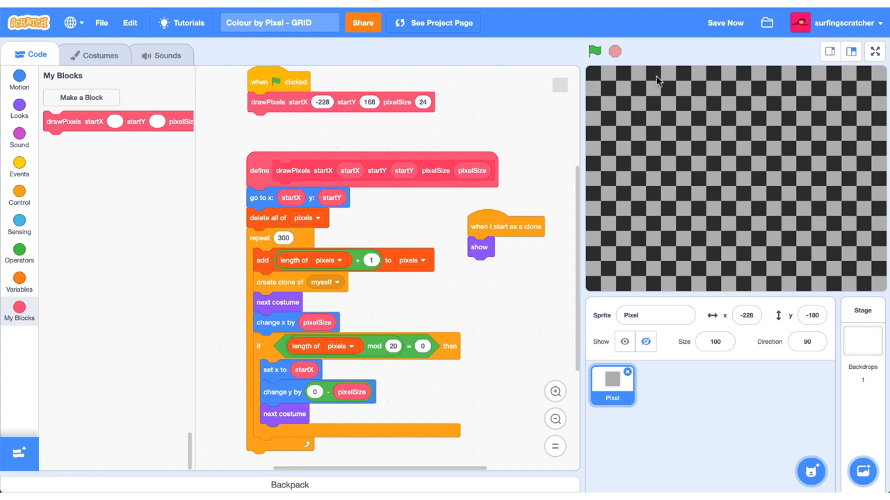
mouse_move(778, 221)
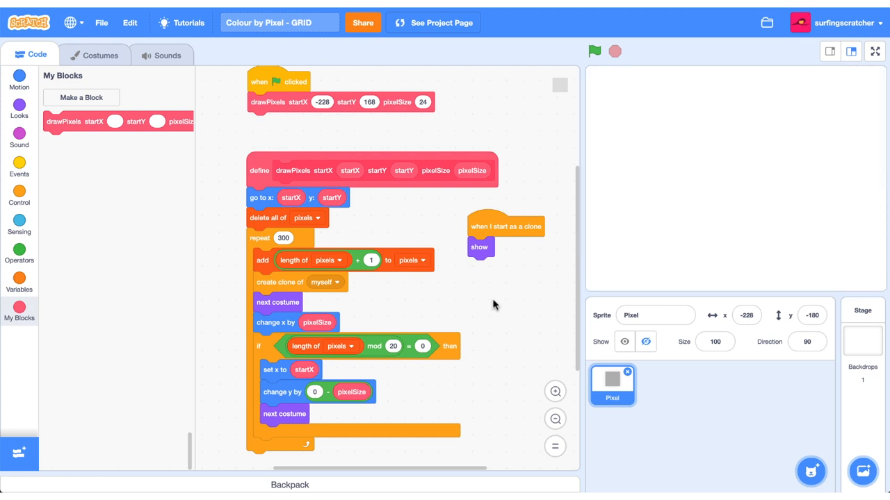
mouse_move(345, 230)
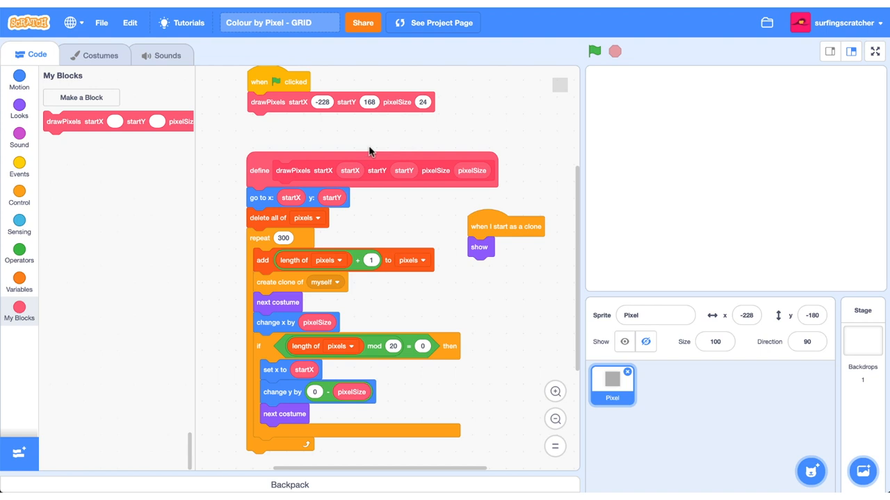
mouse_move(523, 138)
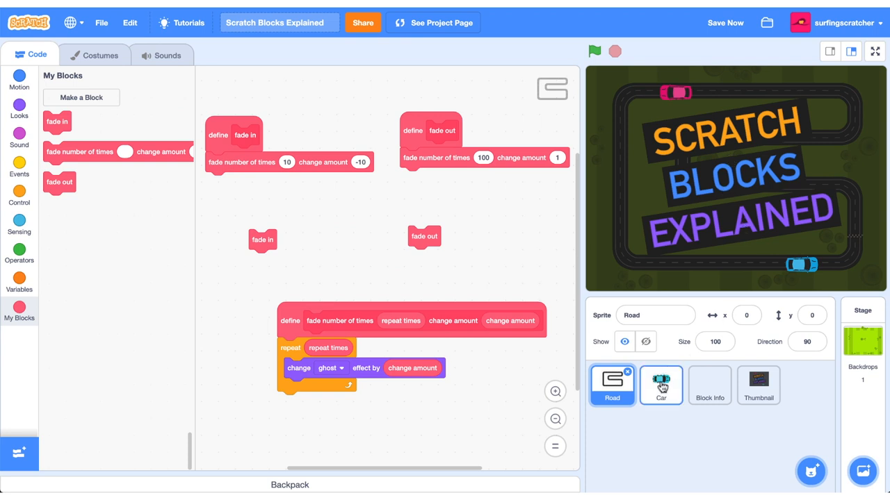
Step: Select the Car sprite and scroll through its glide and direction scripts
click(659, 385)
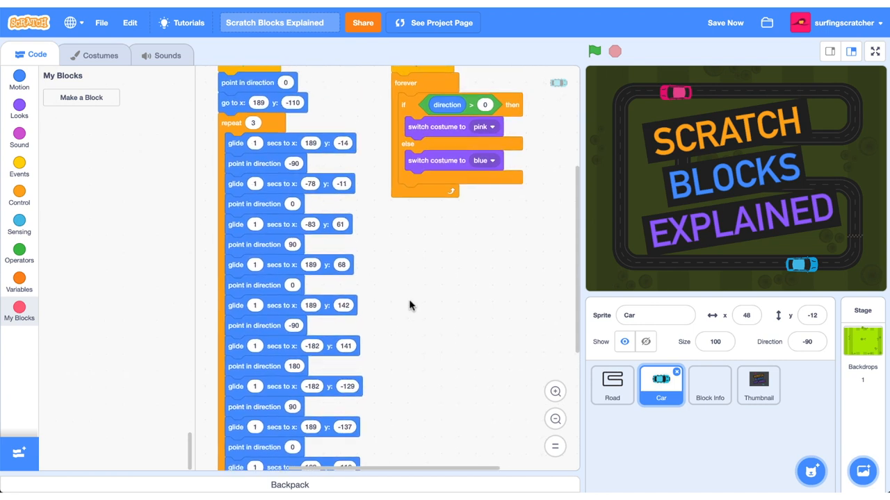
scroll(down, 3)
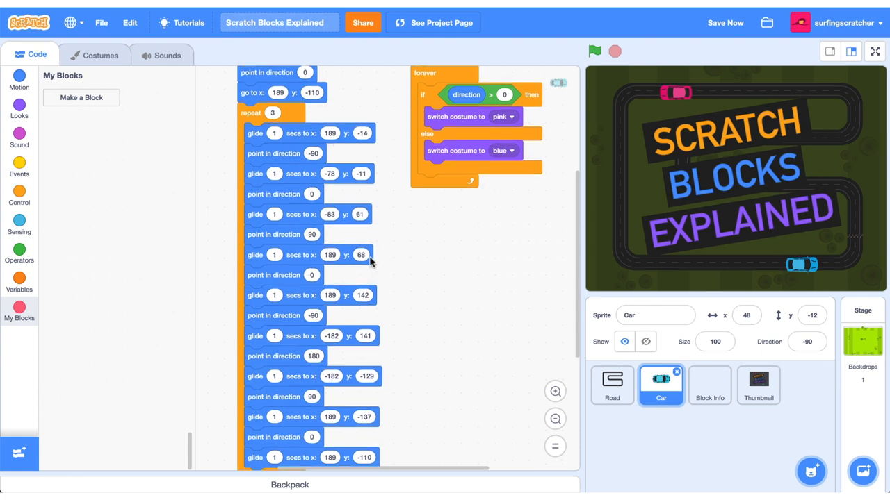
scroll(down, 3)
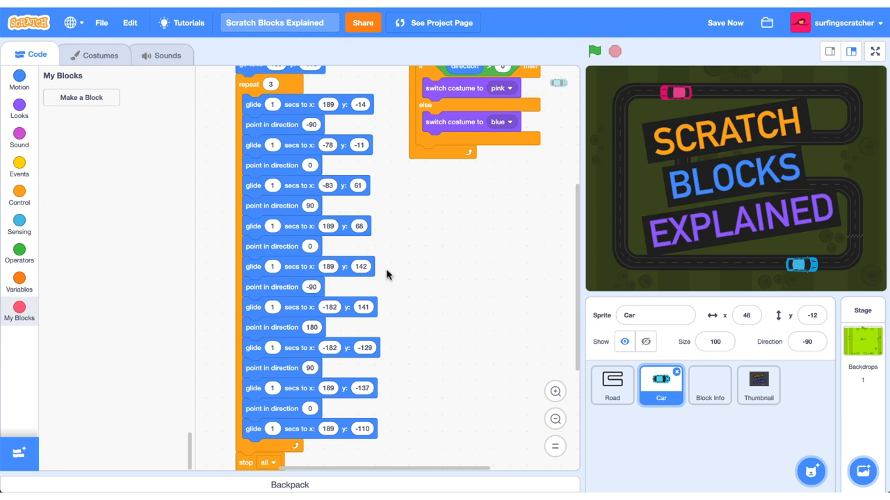
mouse_move(327, 130)
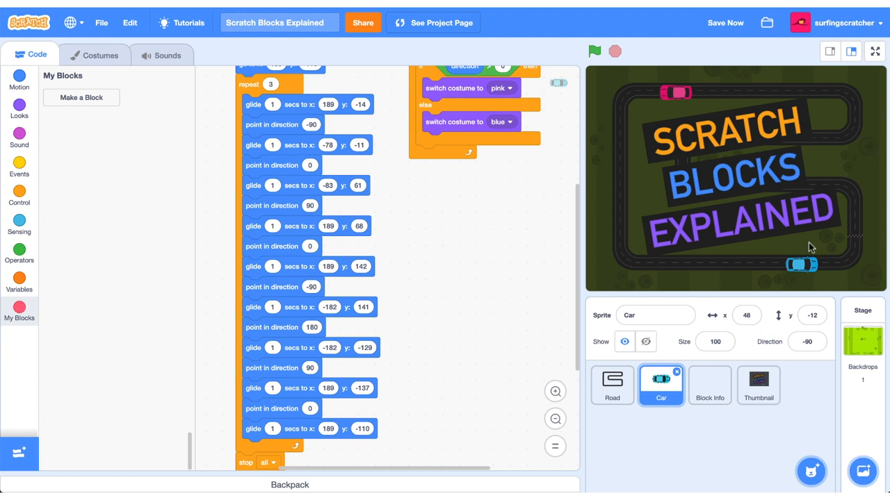
mouse_move(152, 125)
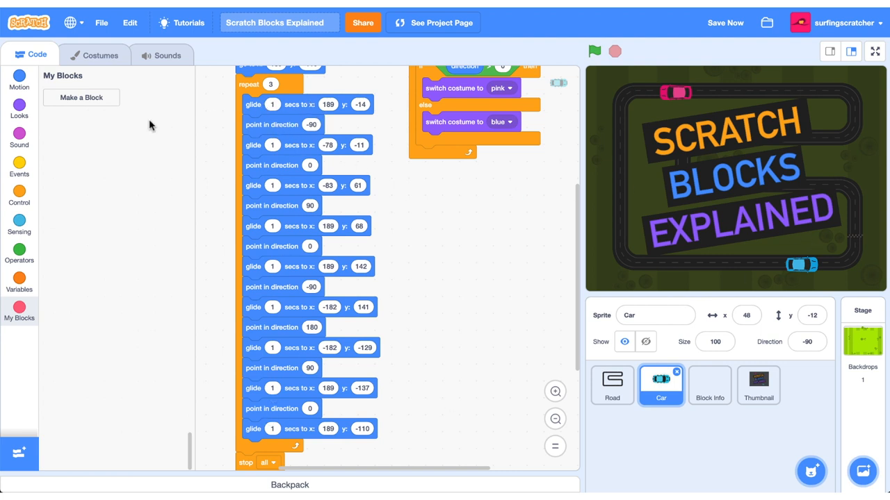
Step: Create a 'go around track' block and move the Car's glide steps under its definition
click(80, 97)
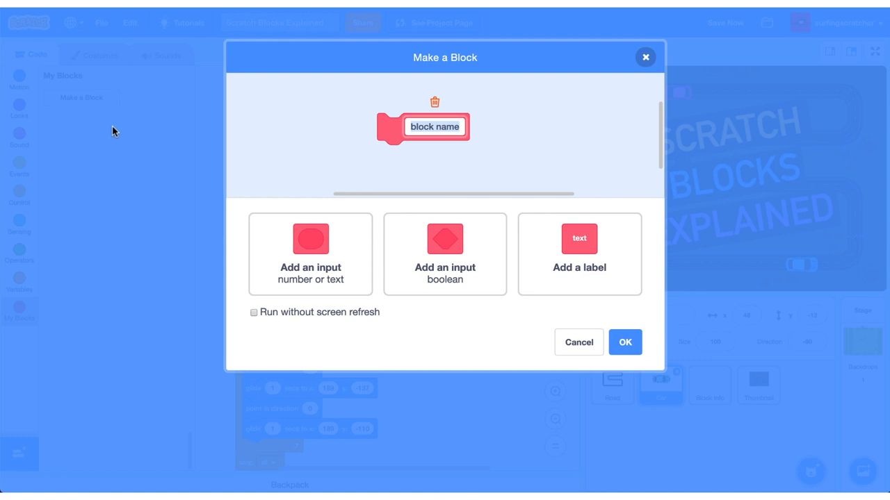
text(go around t)
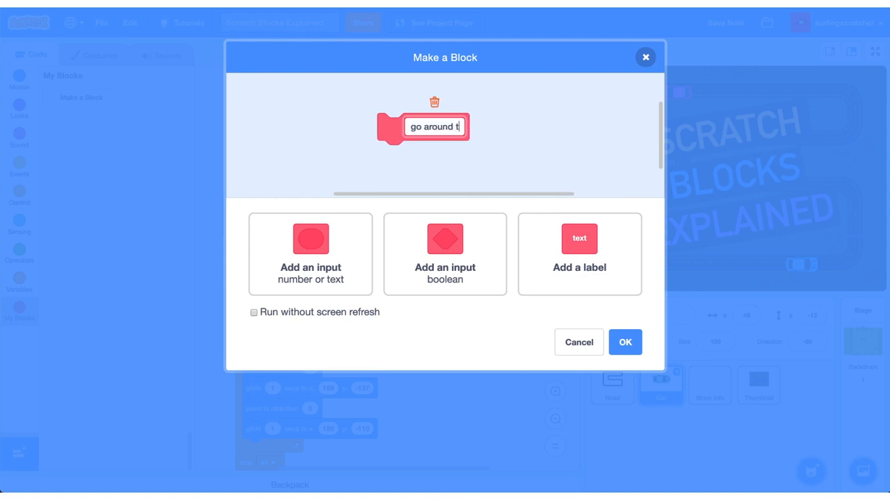
text(rack)
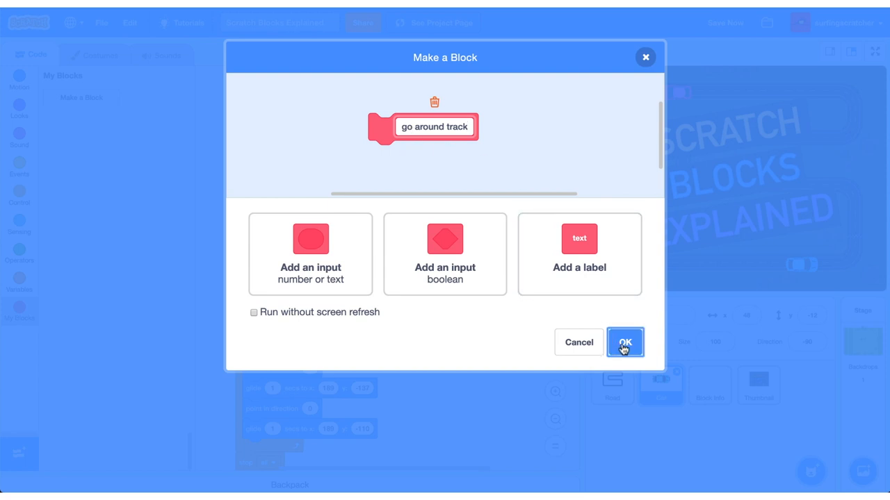
click(624, 342)
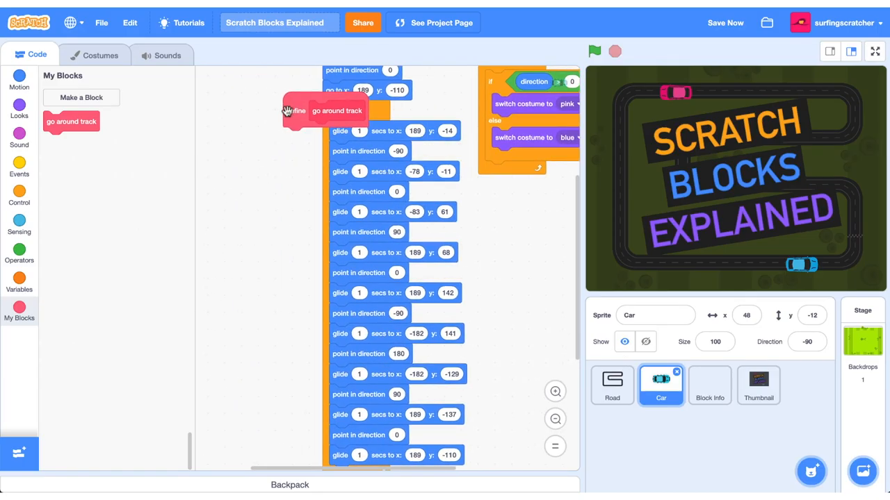
drag(337, 111, 264, 105)
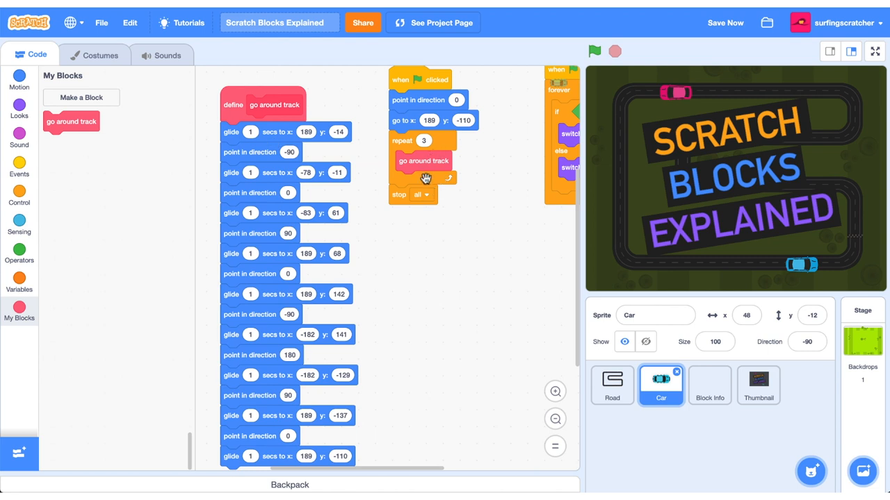
mouse_move(505, 393)
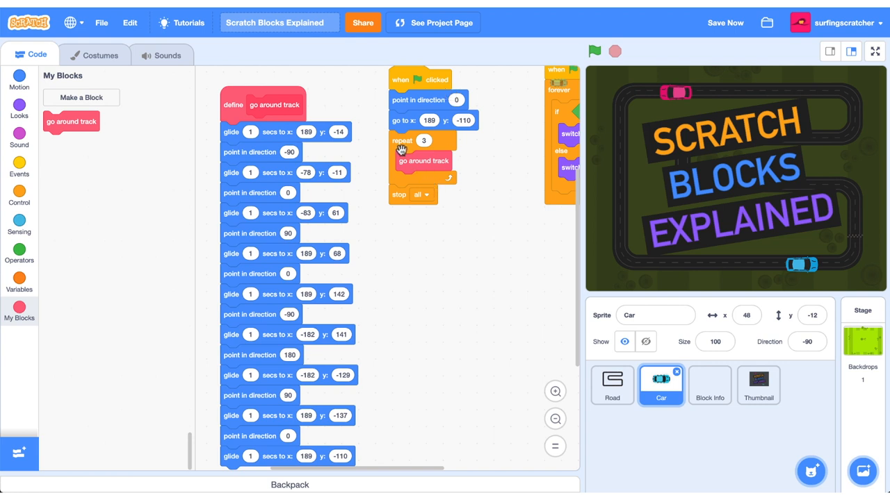
mouse_move(493, 271)
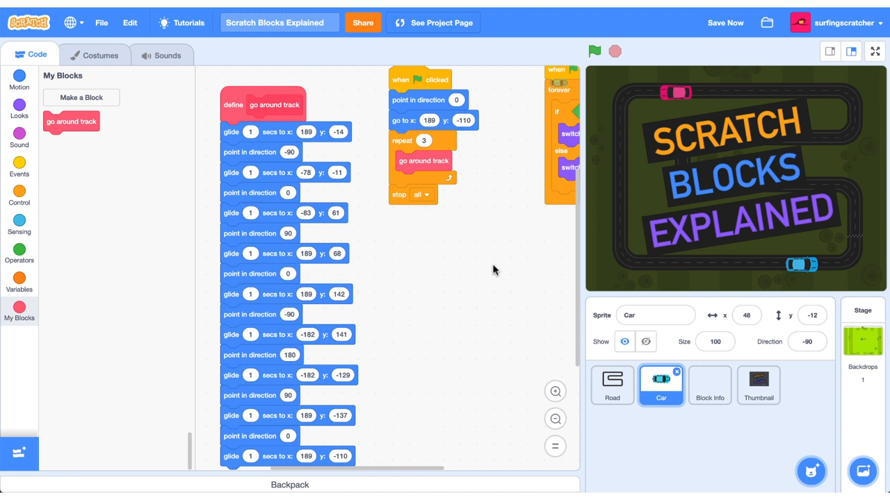
mouse_move(452, 396)
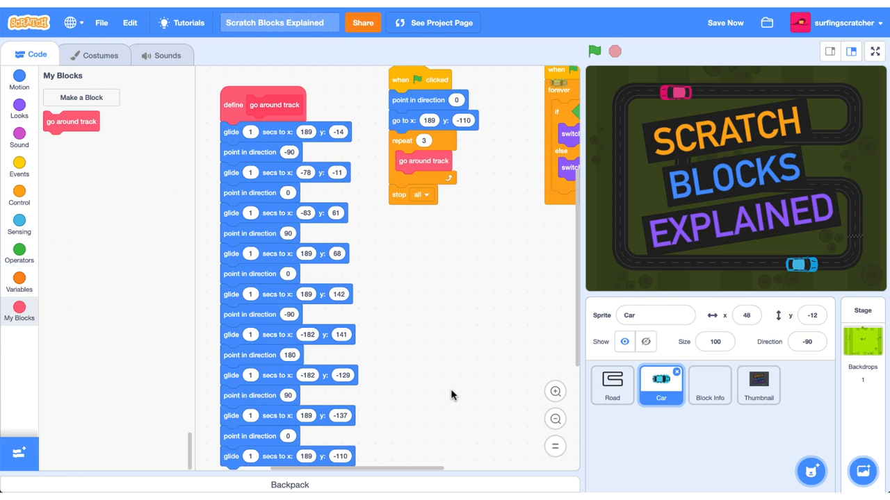
click(725, 22)
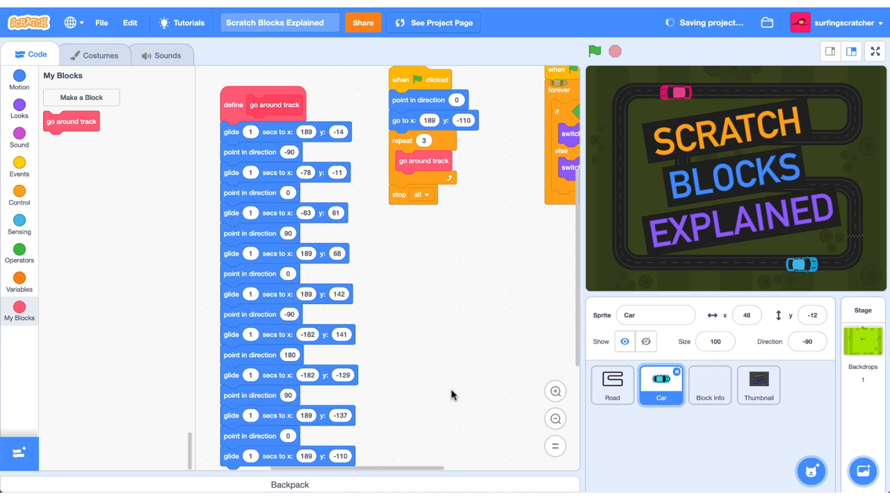